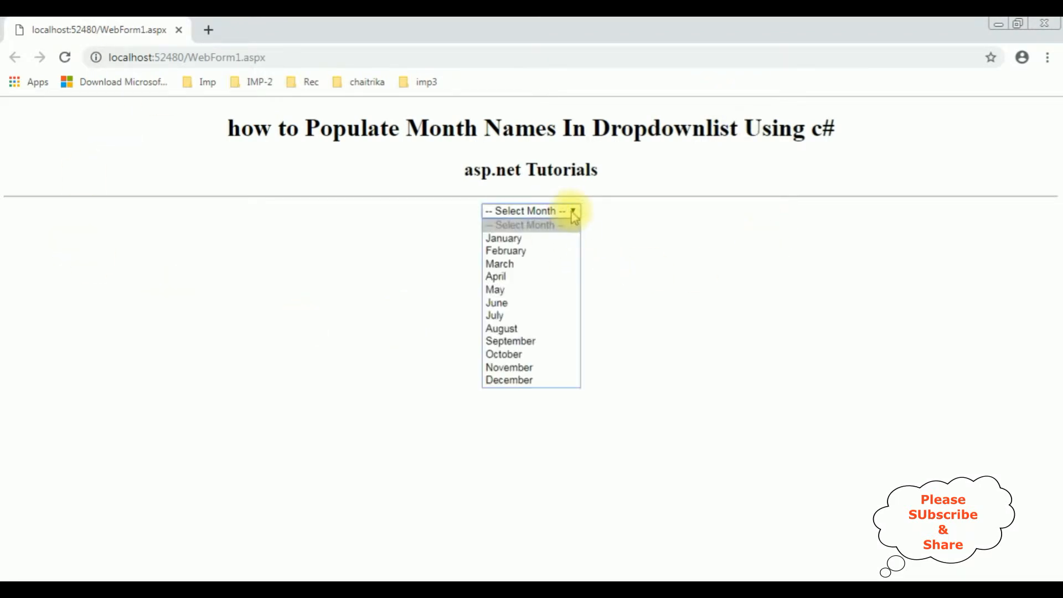
pyautogui.moveTo(503, 239)
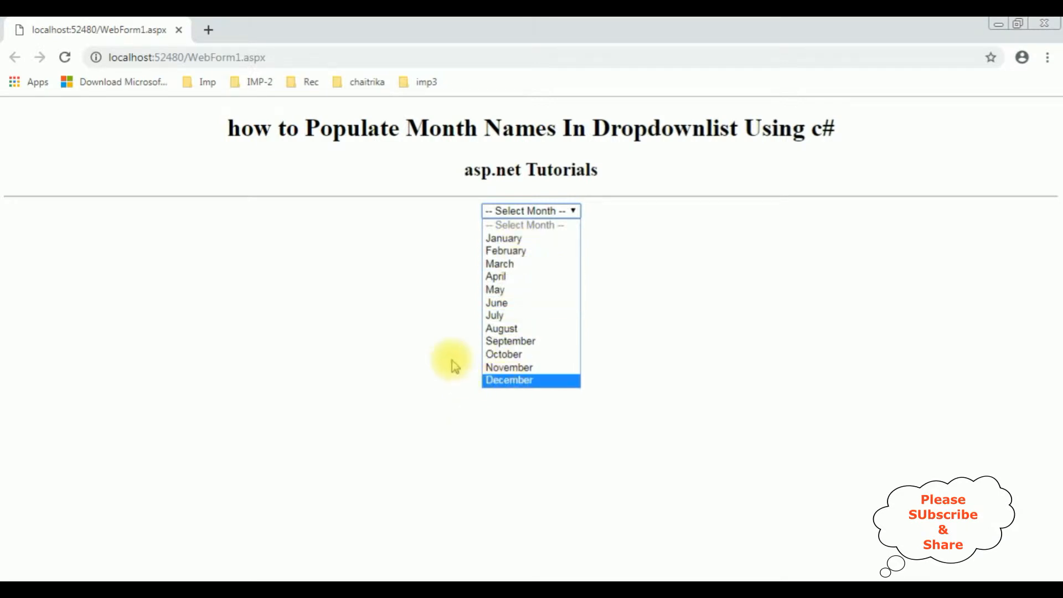
pyautogui.moveTo(574, 389)
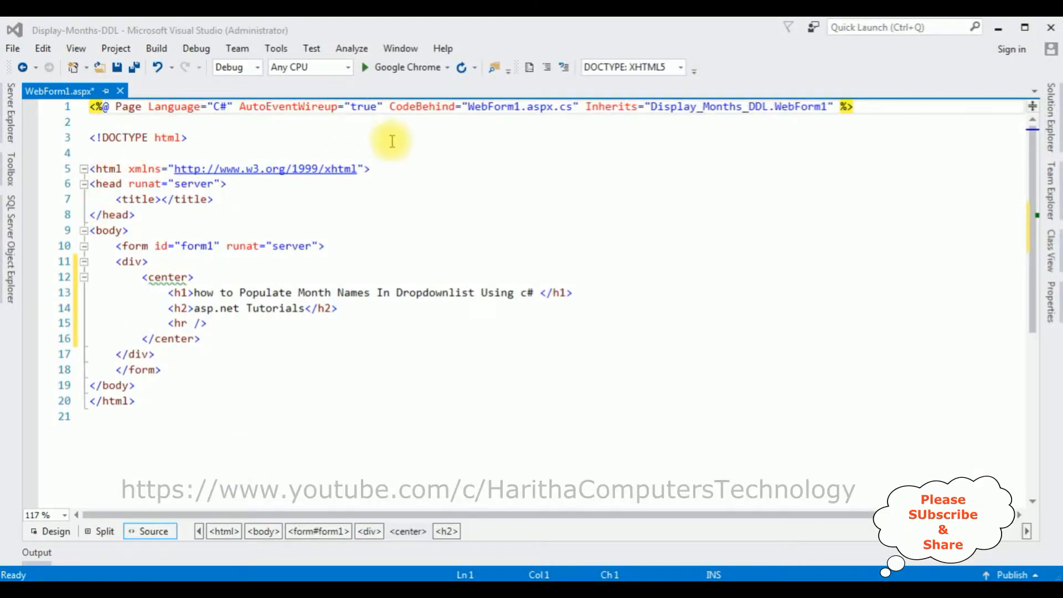
pyautogui.moveTo(412, 192)
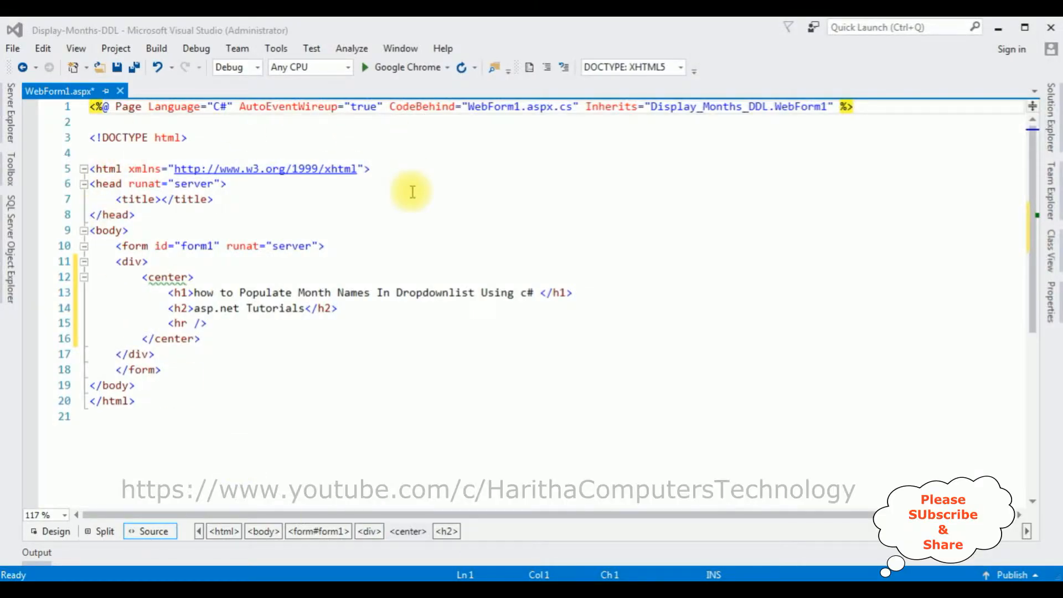
pyautogui.moveTo(28, 110)
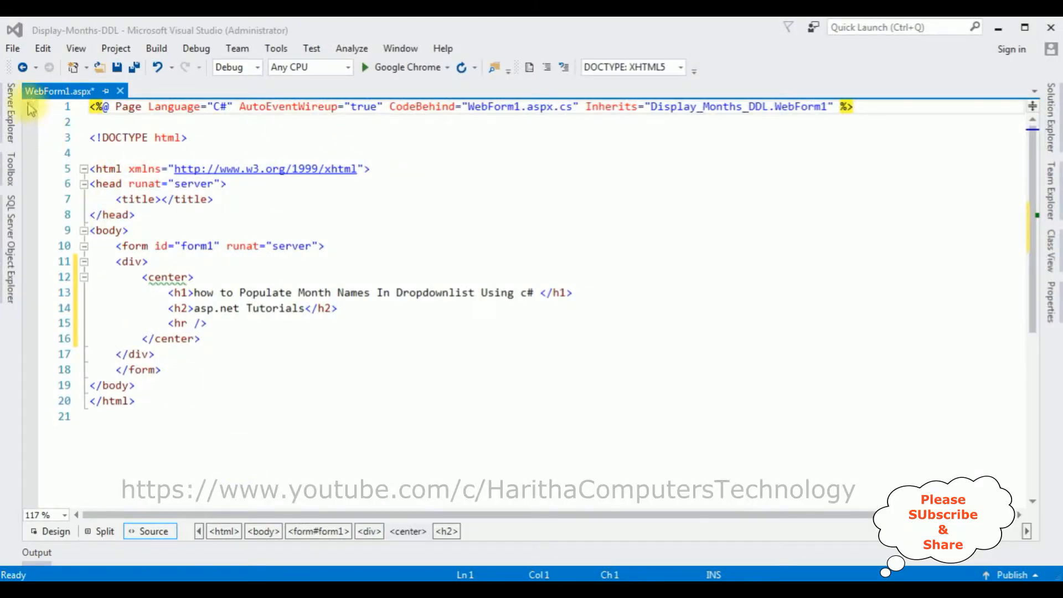
pyautogui.moveTo(59, 91)
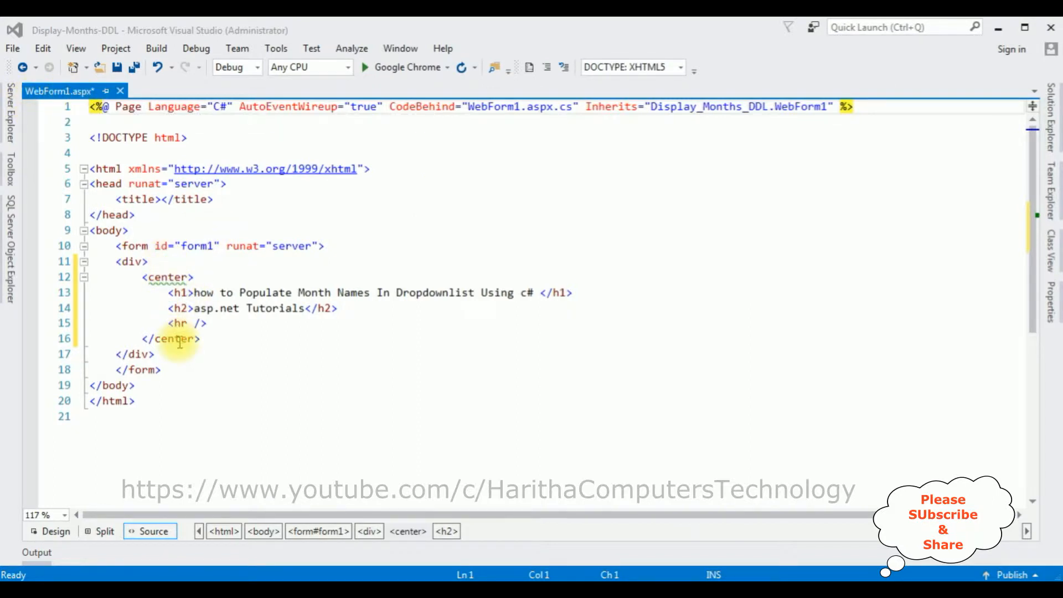
pyautogui.moveTo(134, 320)
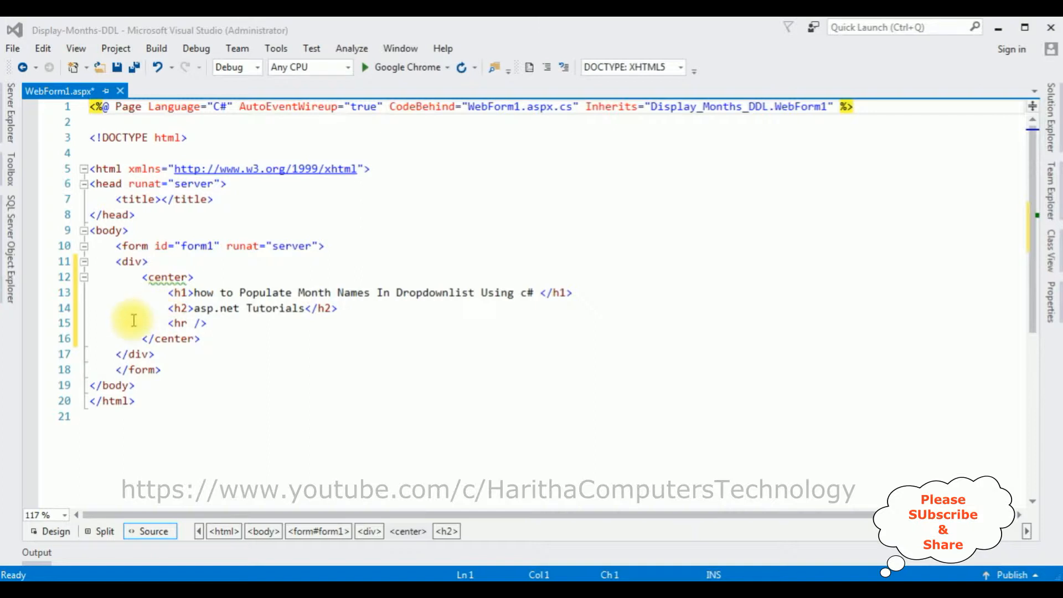
# Add an asp:DropDownList with ID DropDownList1 and runat="server" below the <hr /> line.
pyautogui.click(207, 322)
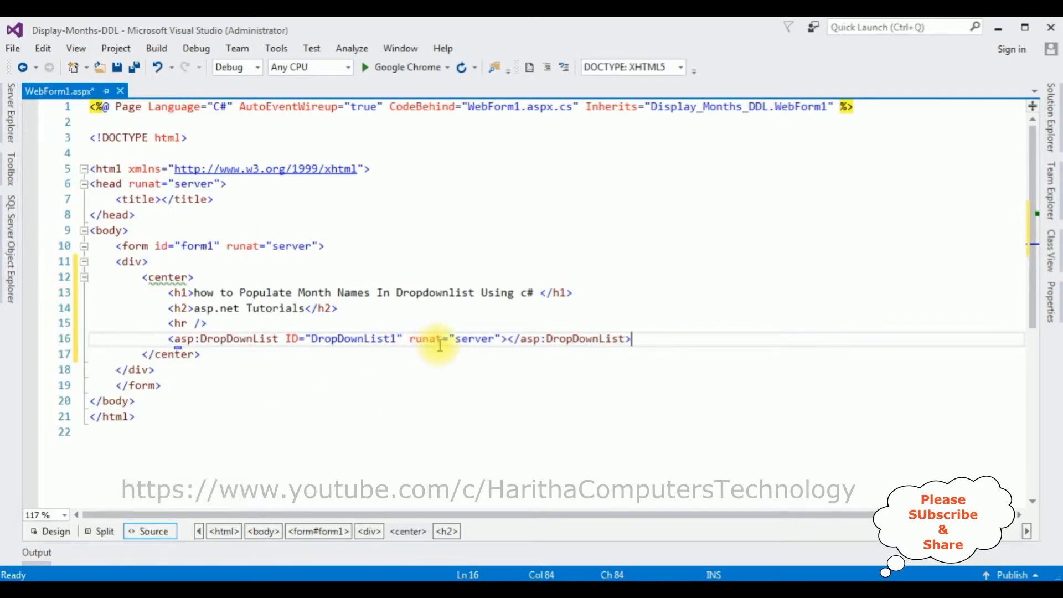
# Add a selected, disabled ListItem with empty Value reading "-- Select Month --" inside DropDownList1.
pyautogui.click(504, 339)
pyautogui.write('<asp:ListItem Value="')
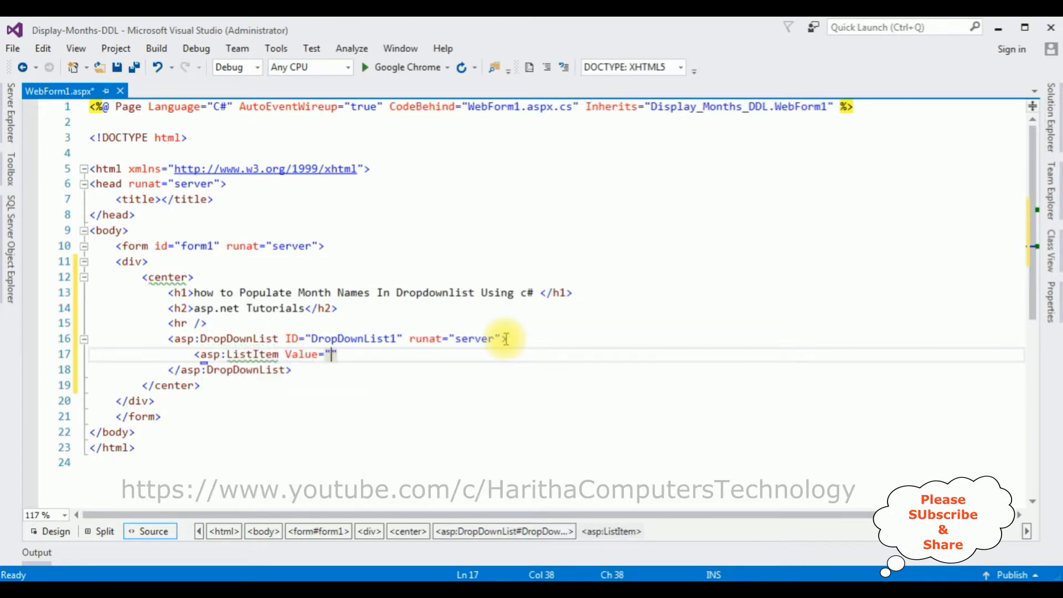
pyautogui.write('s')
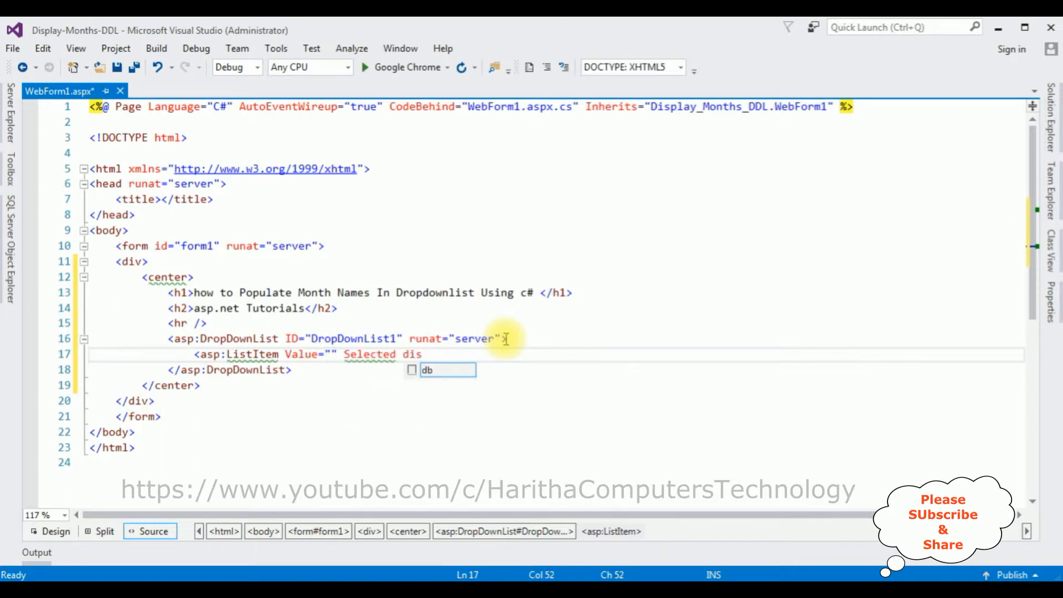
pyautogui.write('abled>-- </asp:ListItem>')
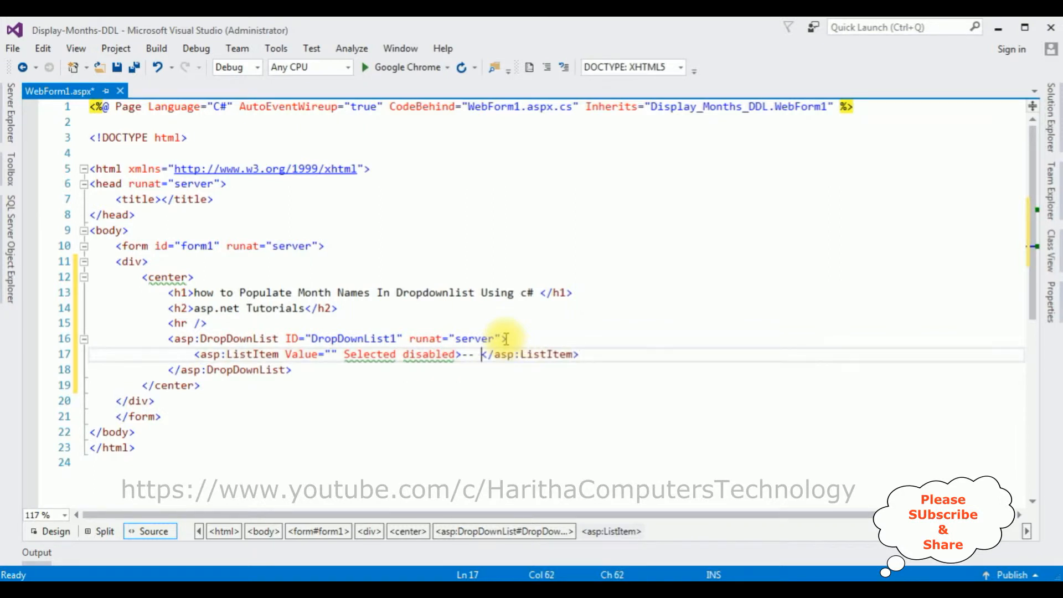
pyautogui.write('Select')
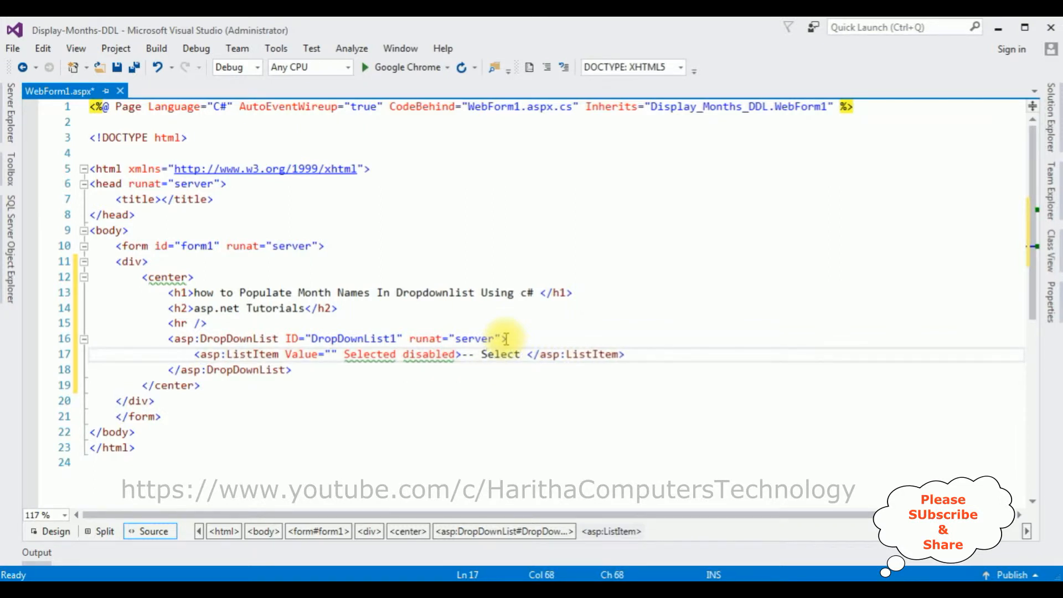
pyautogui.write('Month --')
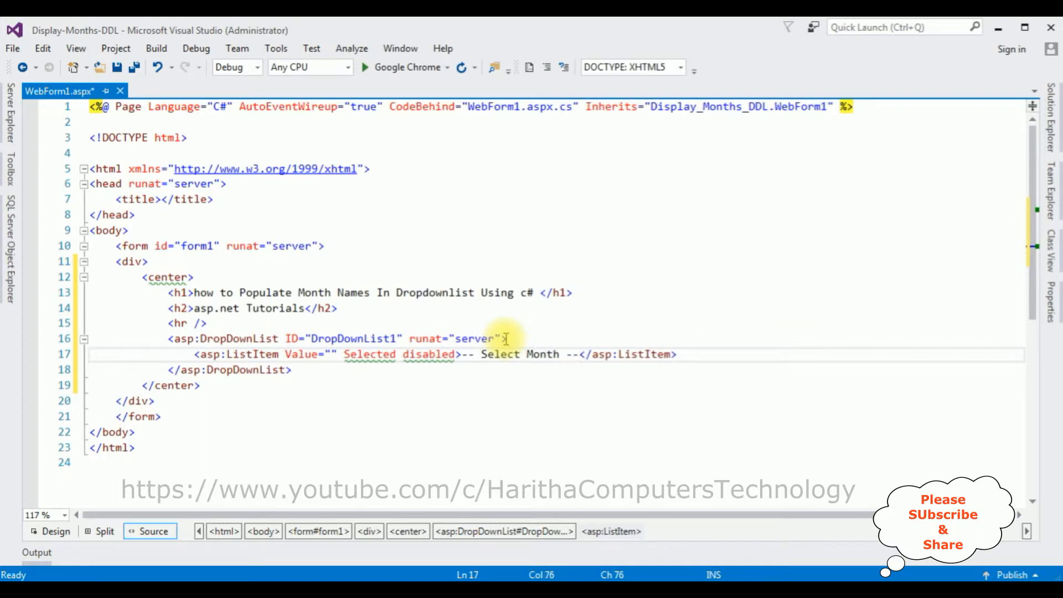
pyautogui.moveTo(240, 345)
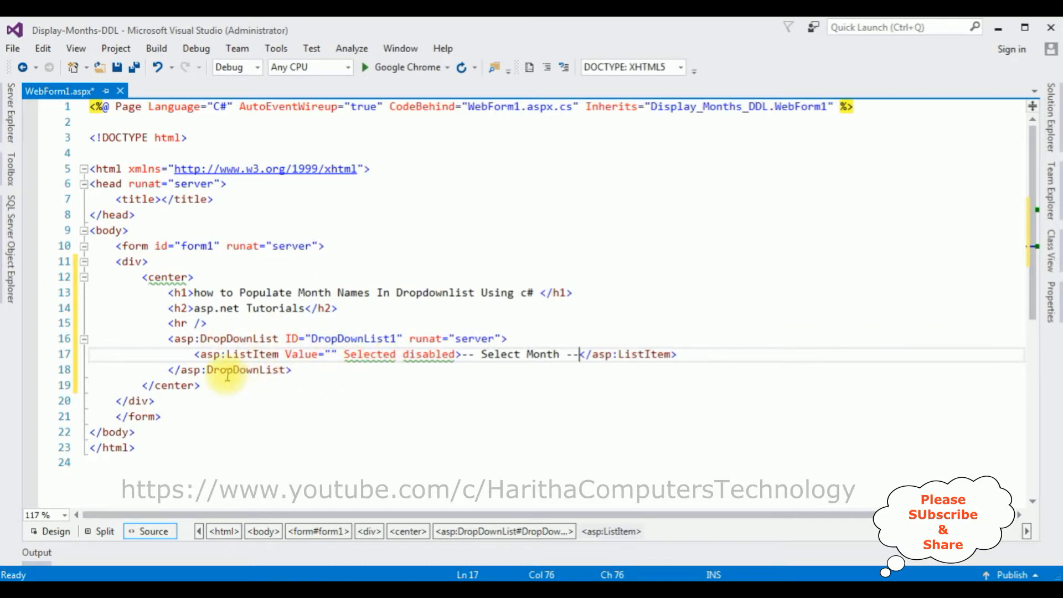
pyautogui.moveTo(500, 321)
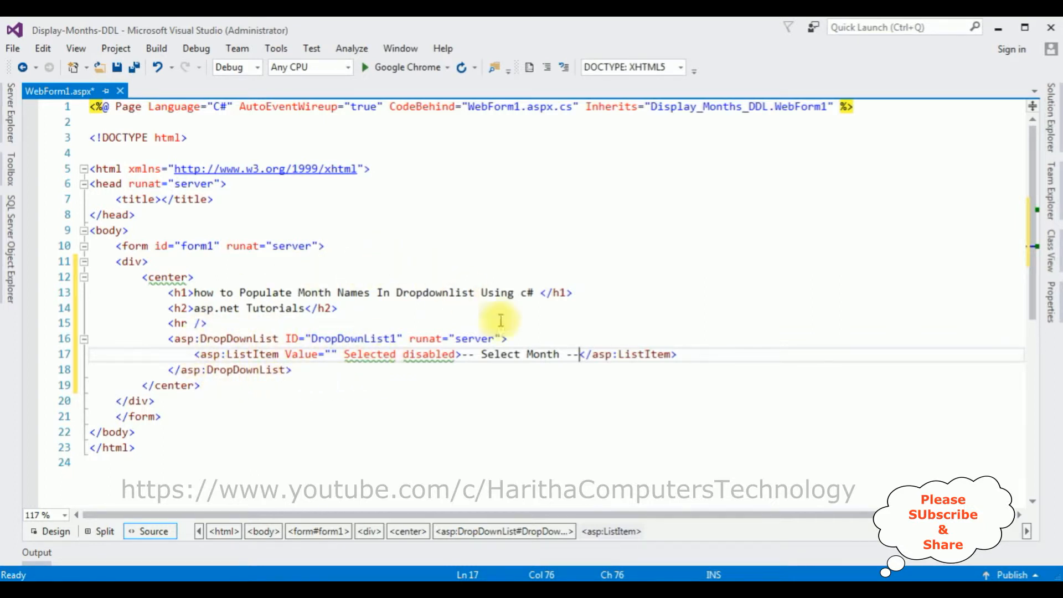
pyautogui.moveTo(389, 67)
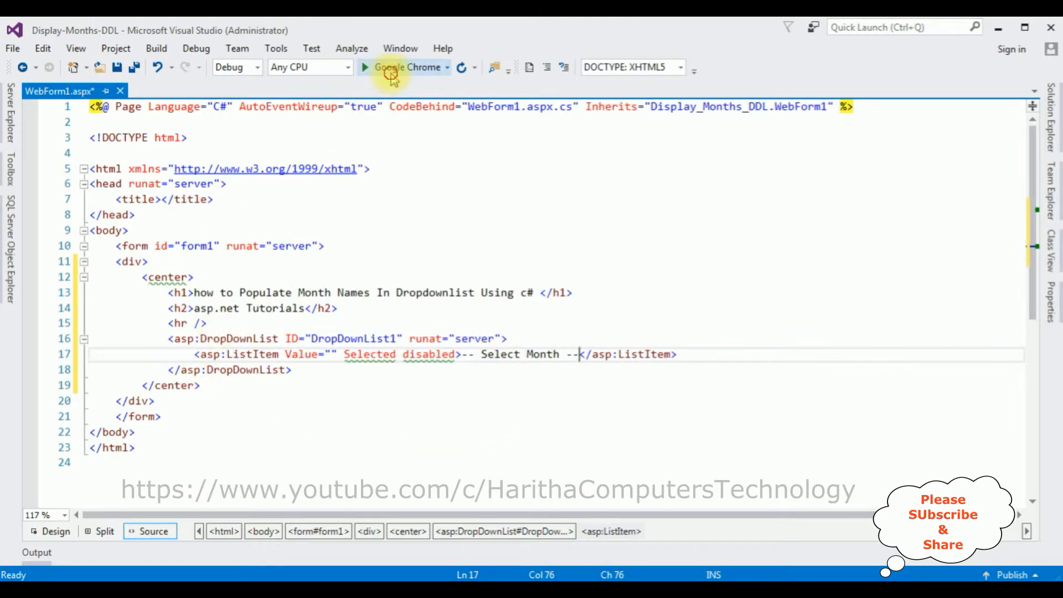
# Run the web form in Chrome and check the dropdown shows only the placeholder item.
pyautogui.click(389, 67)
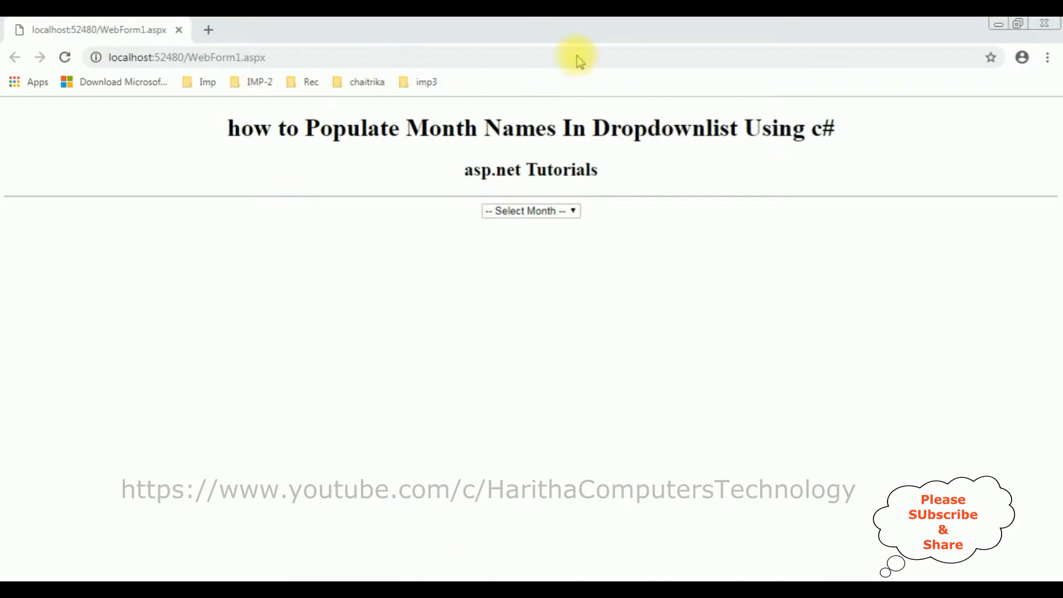
pyautogui.moveTo(657, 201)
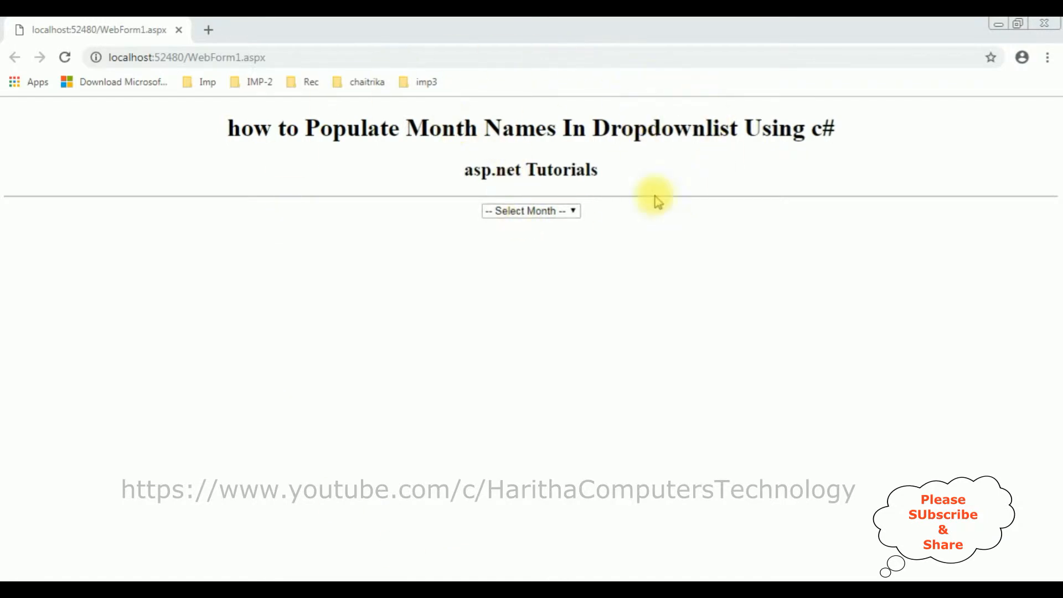
pyautogui.moveTo(452, 170)
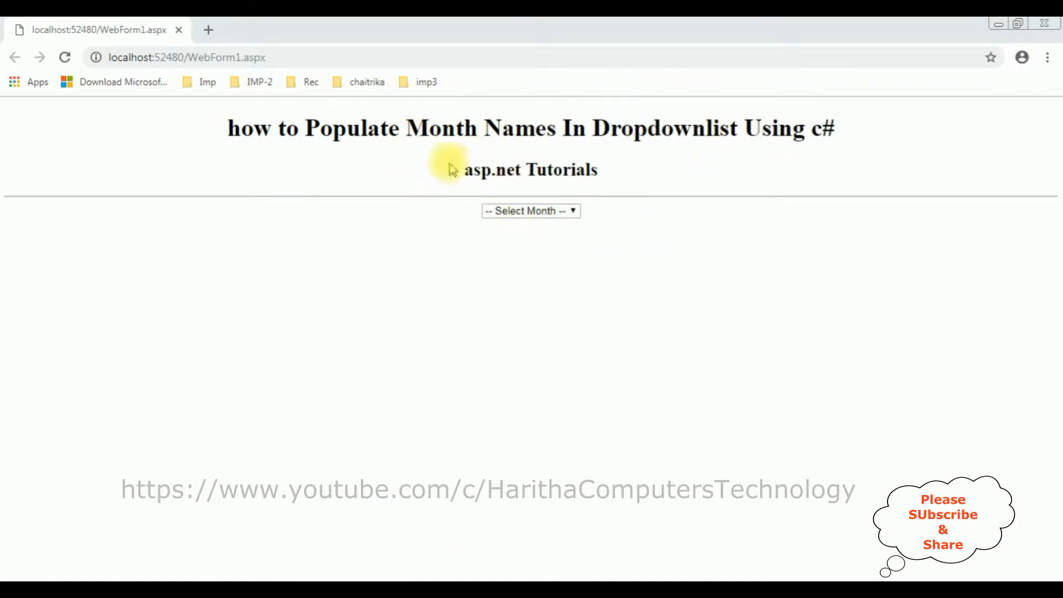
pyautogui.moveTo(576, 217)
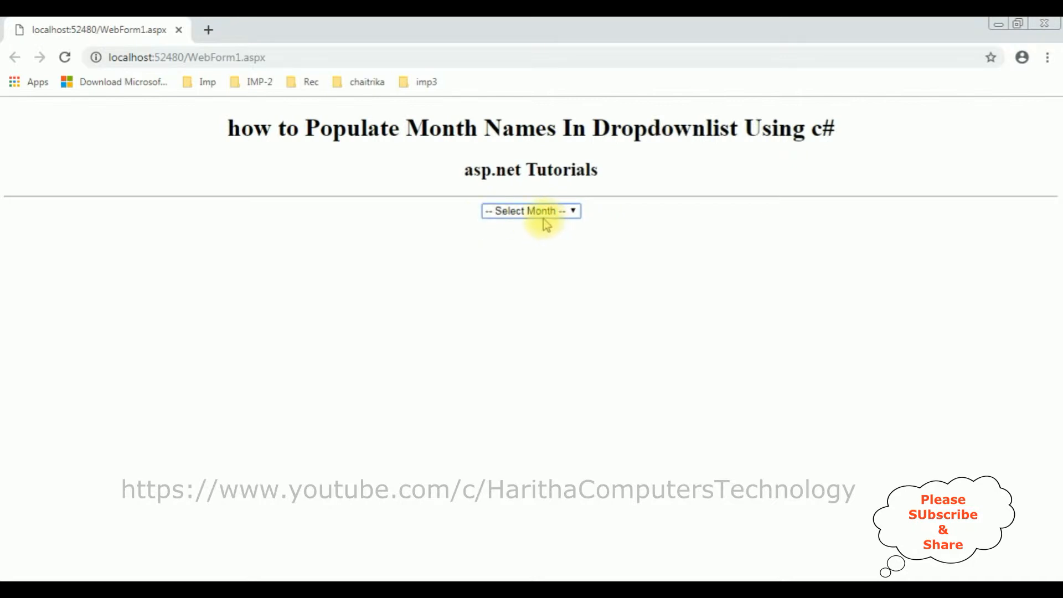
pyautogui.moveTo(562, 216)
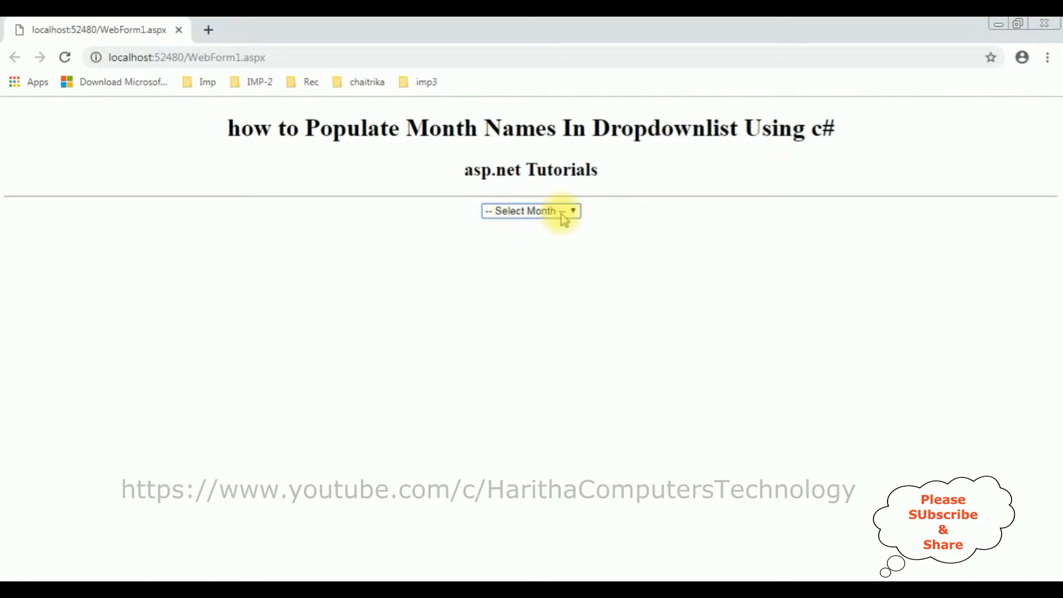
pyautogui.moveTo(590, 207)
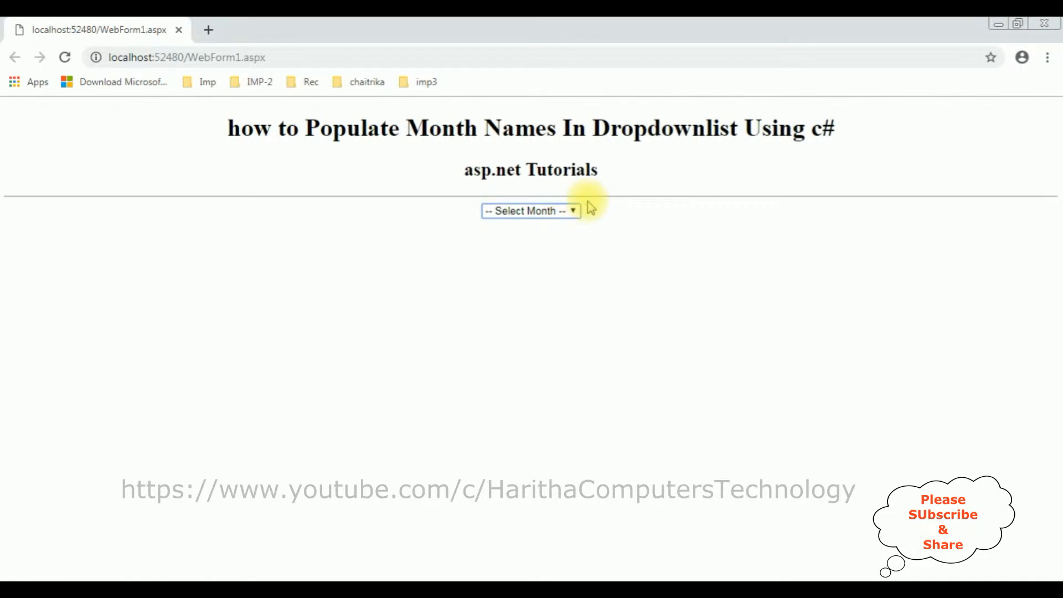
pyautogui.moveTo(531, 215)
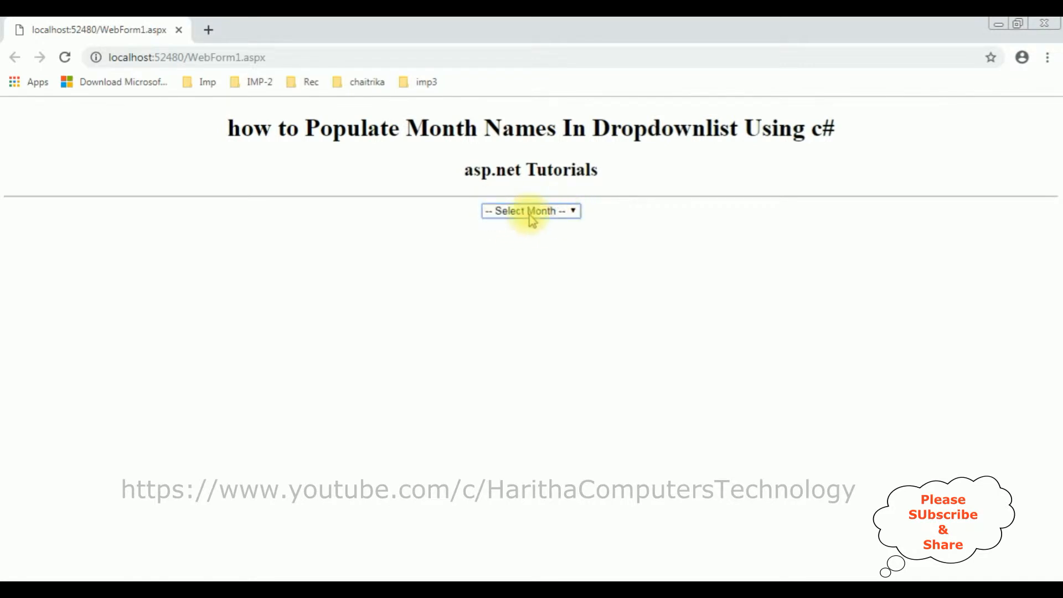
pyautogui.moveTo(530, 237)
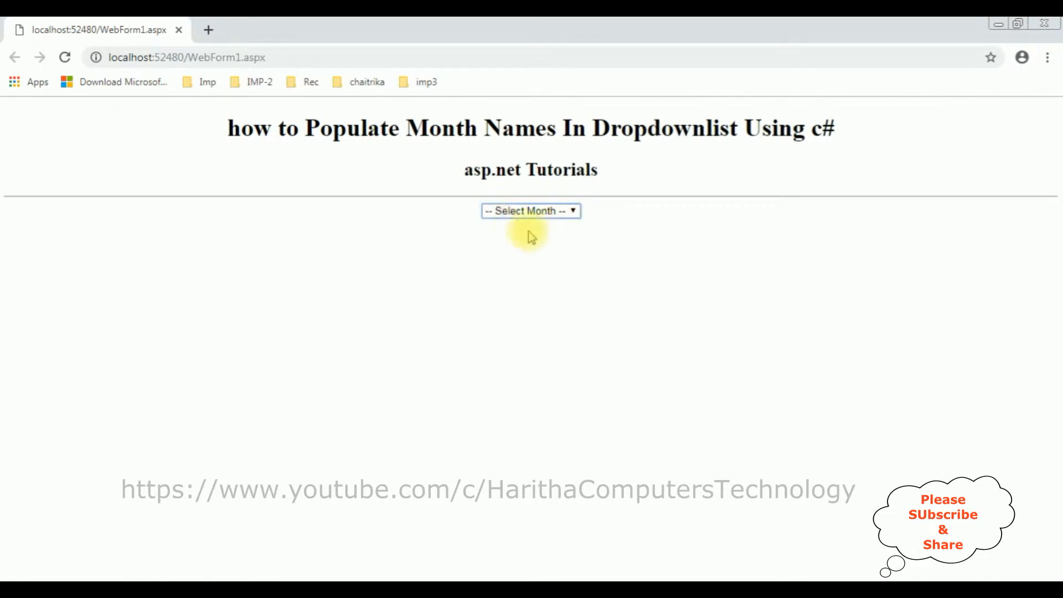
pyautogui.moveTo(531, 237)
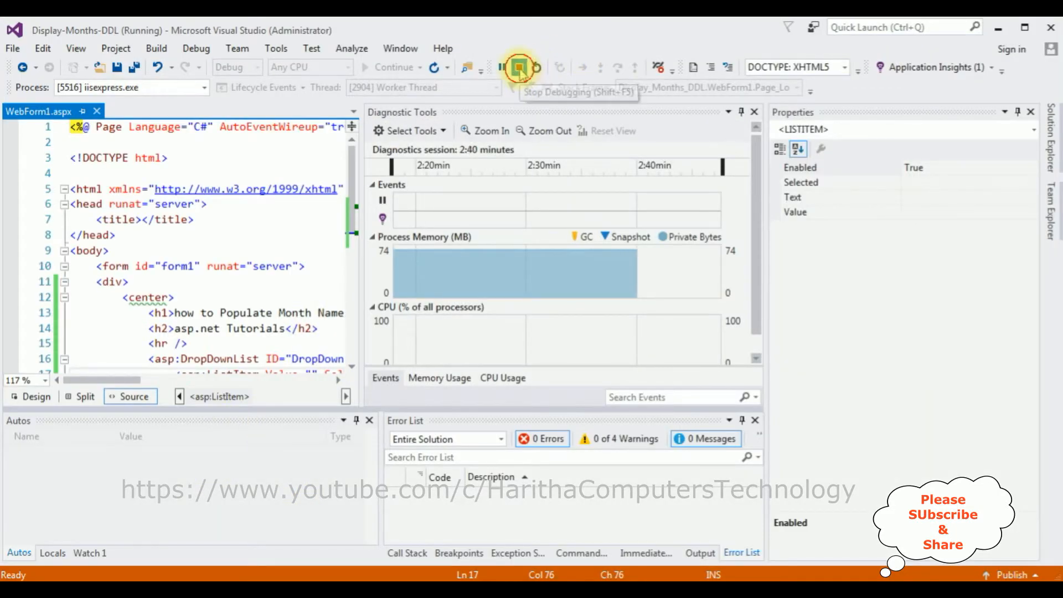
# Stop debugging and view the WebForm1.aspx.cs code-behind with its empty Page_Load.
pyautogui.click(519, 68)
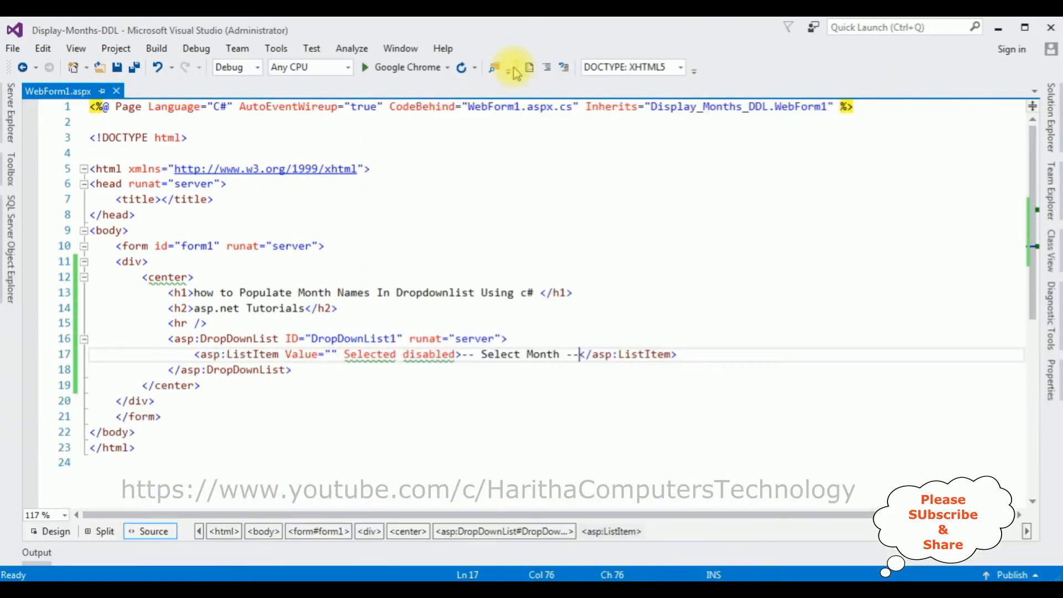
pyautogui.rightClick(587, 261)
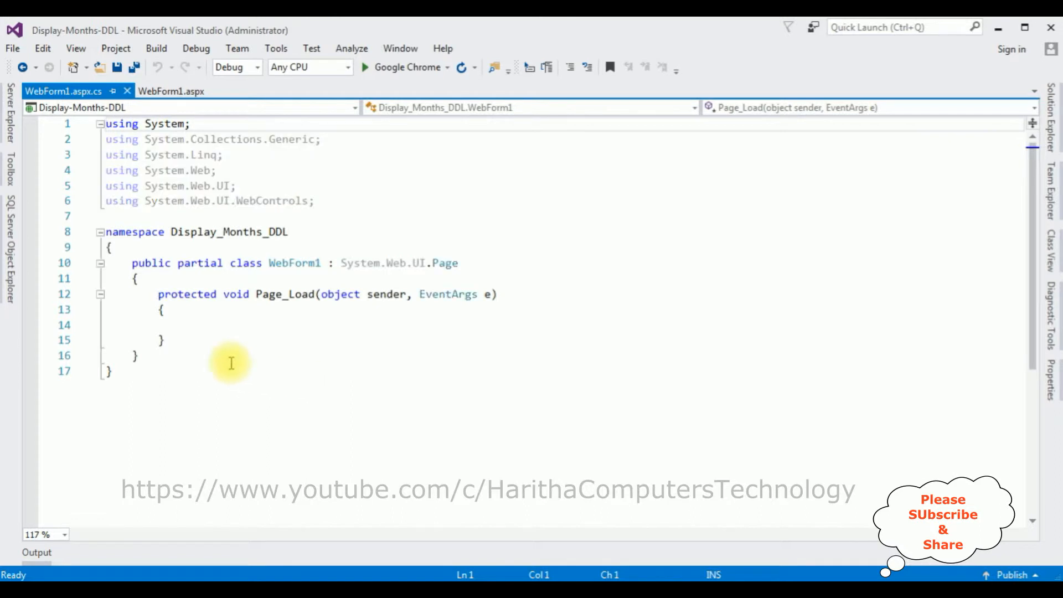
# Begin a DateTime type in Page_Load and add 'using System.Globalization;' via the quick action.
pyautogui.click(201, 325)
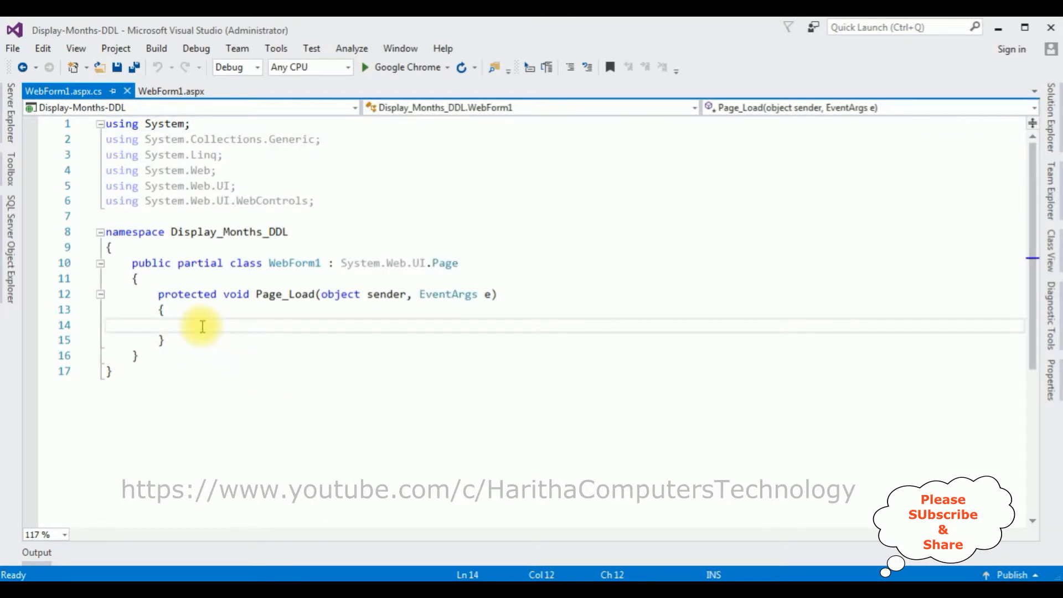
pyautogui.moveTo(304, 339)
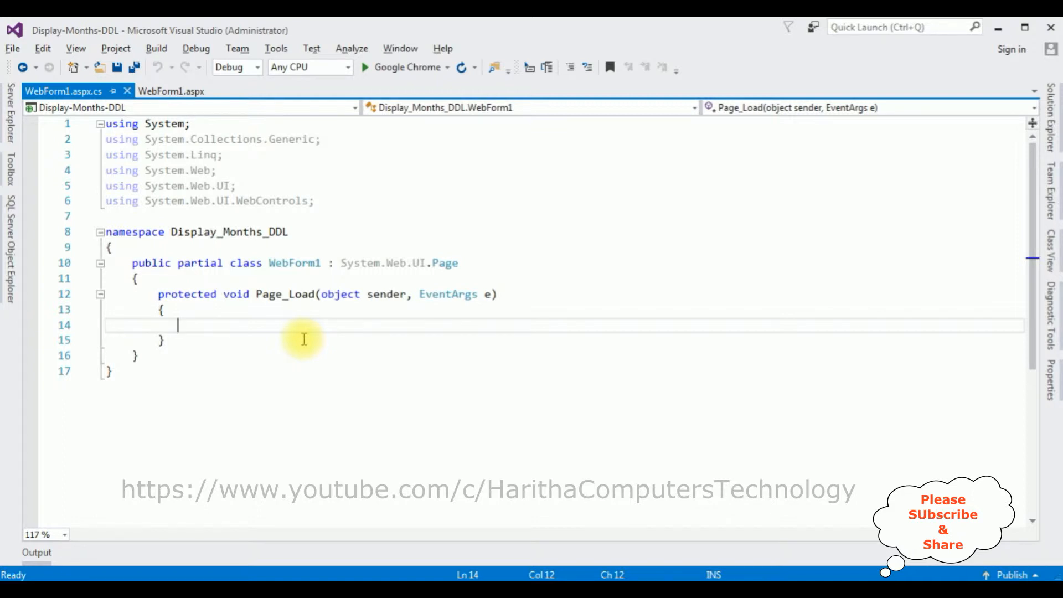
pyautogui.write('dat')
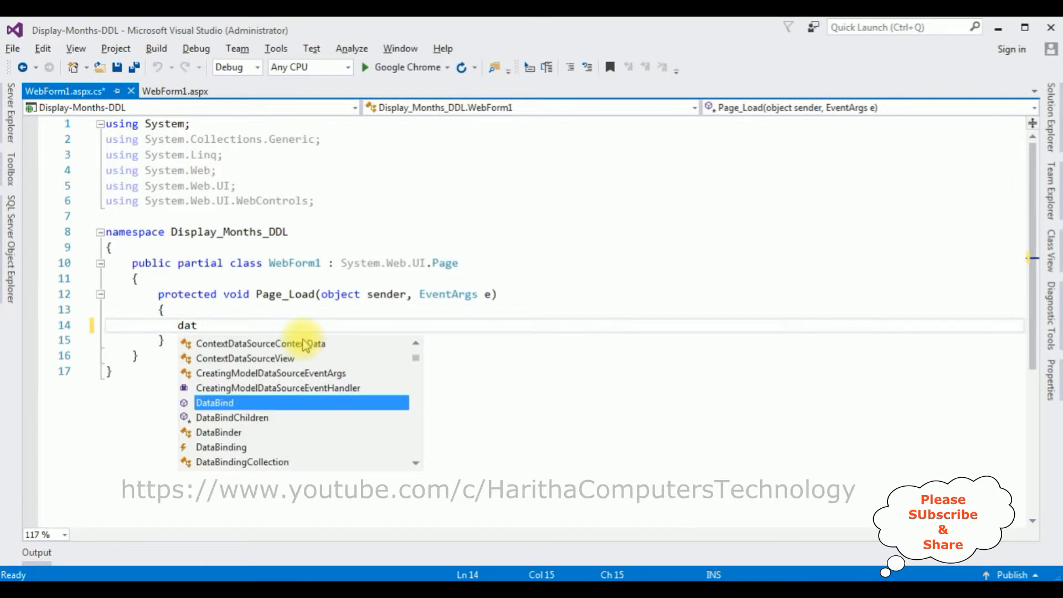
pyautogui.write('ettimein')
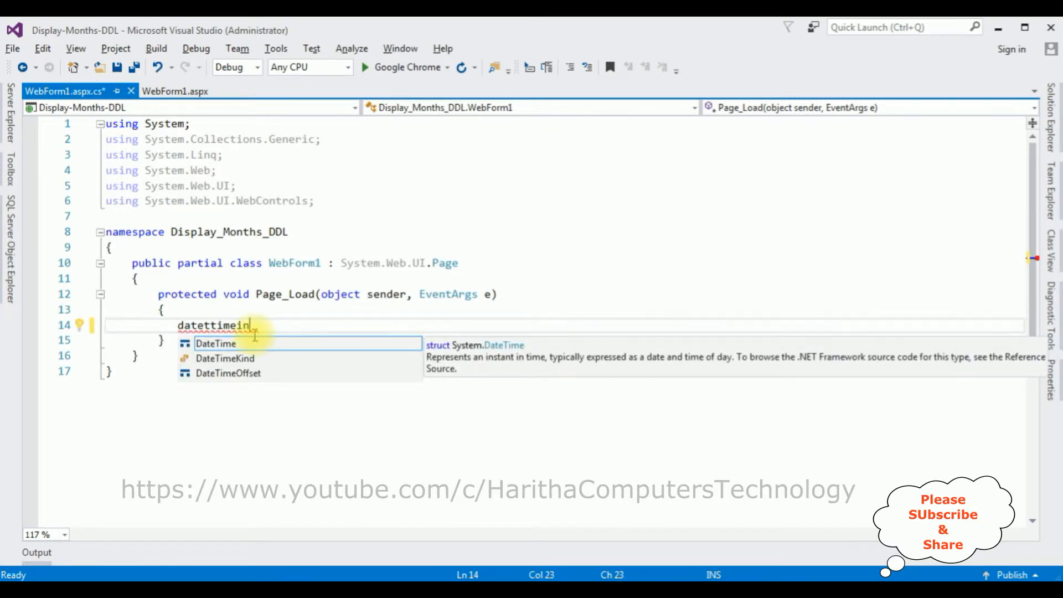
pyautogui.moveTo(326, 202)
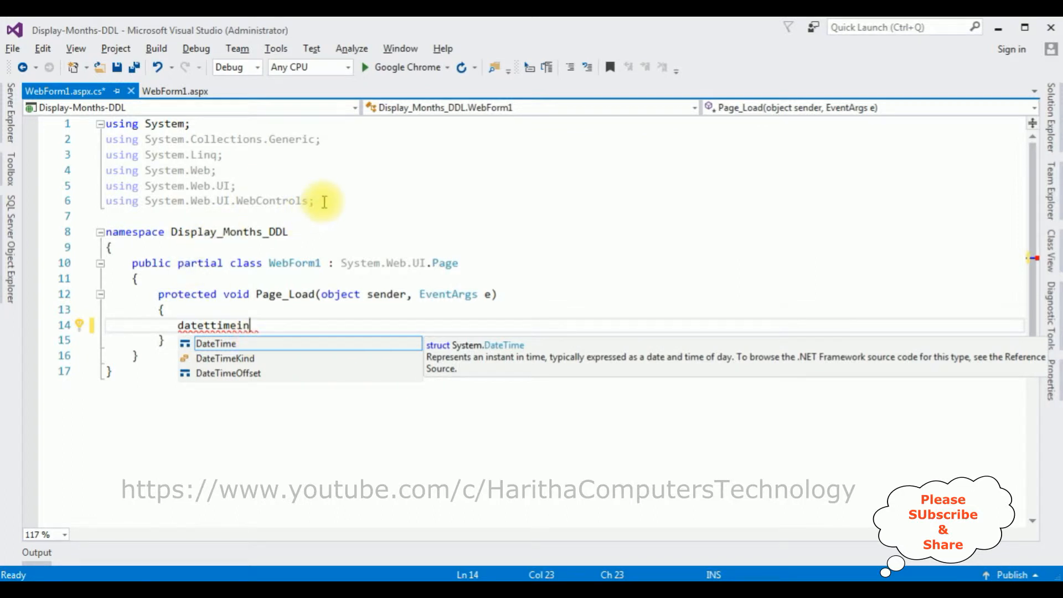
pyautogui.write('using System.Globalization;')
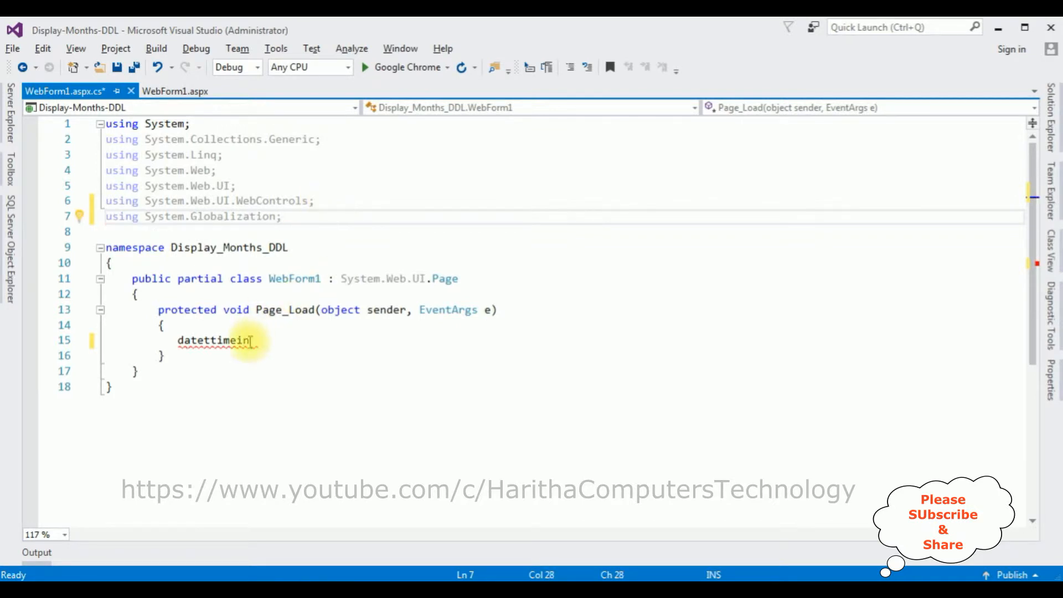
# Replace the stray text with 'DateTimeFormatInfo dt = new DateTimeFormatInfo();' in Page_Load.
pyautogui.press('Backspace')
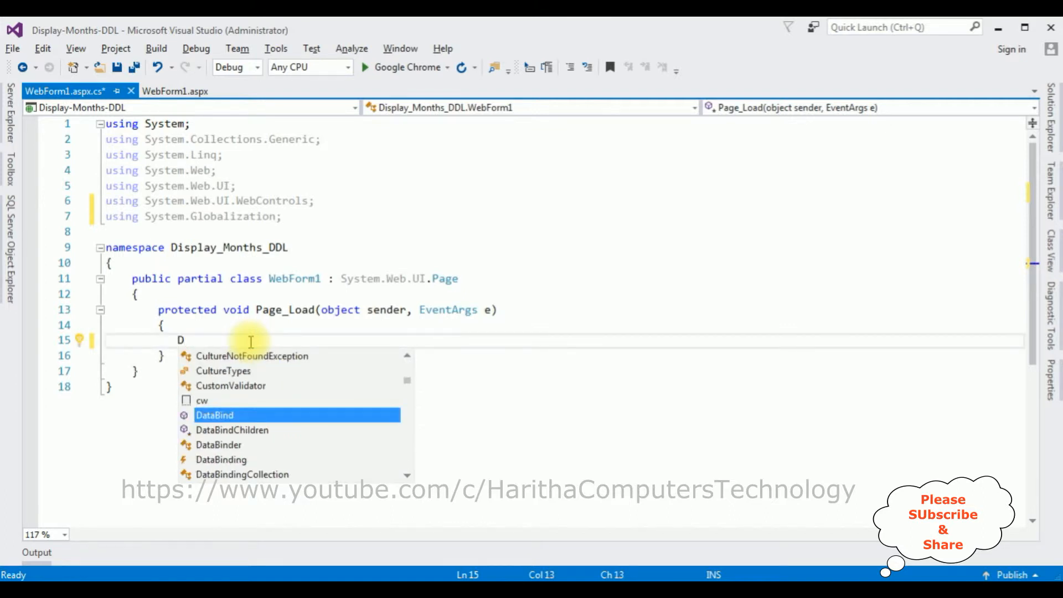
pyautogui.write('DateTimeFormatInfo')
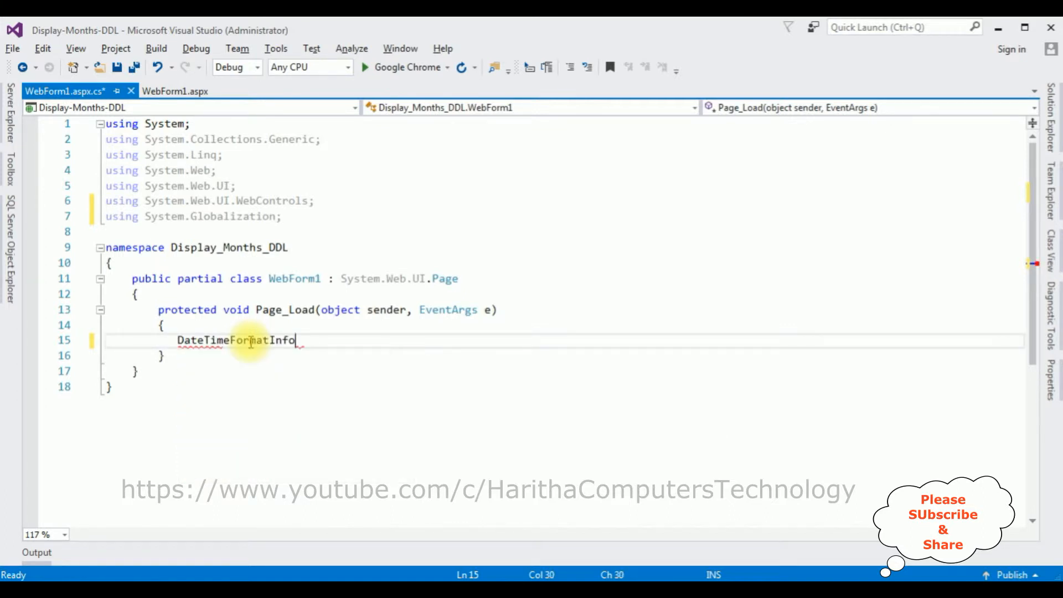
pyautogui.write('dt')
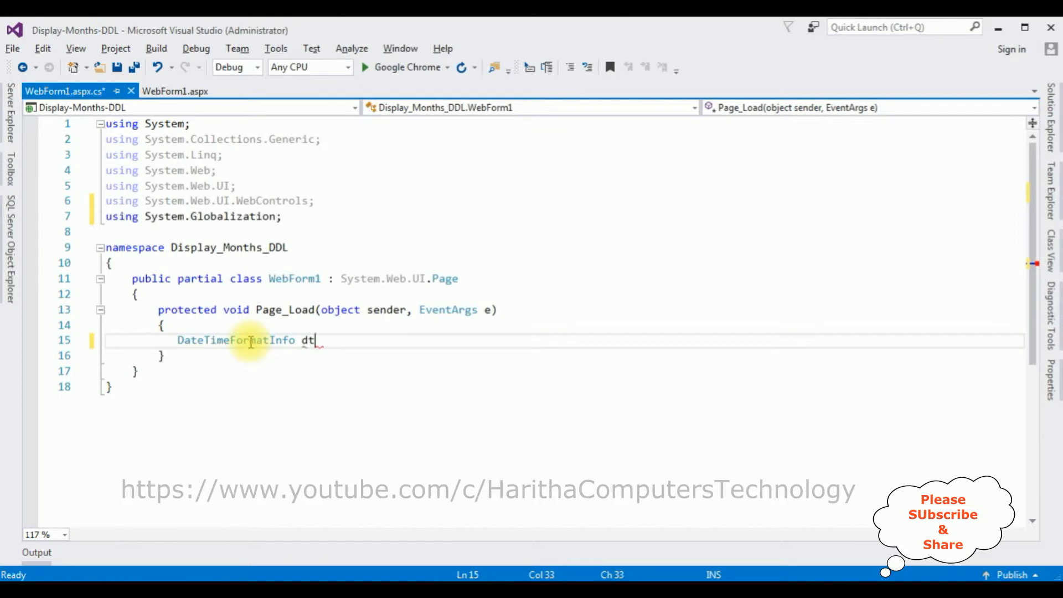
pyautogui.write('=new')
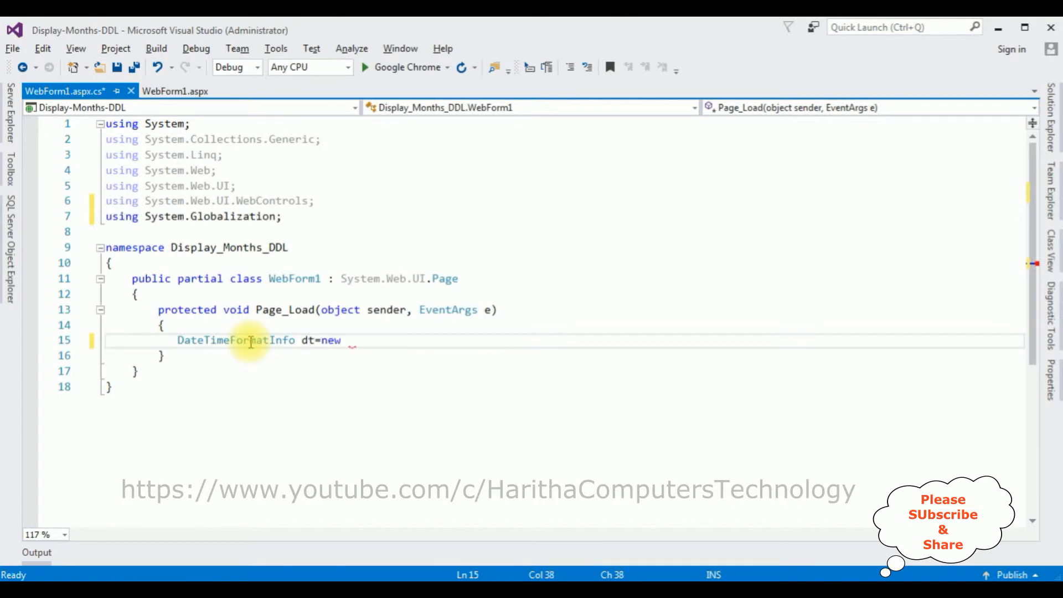
pyautogui.write('datat')
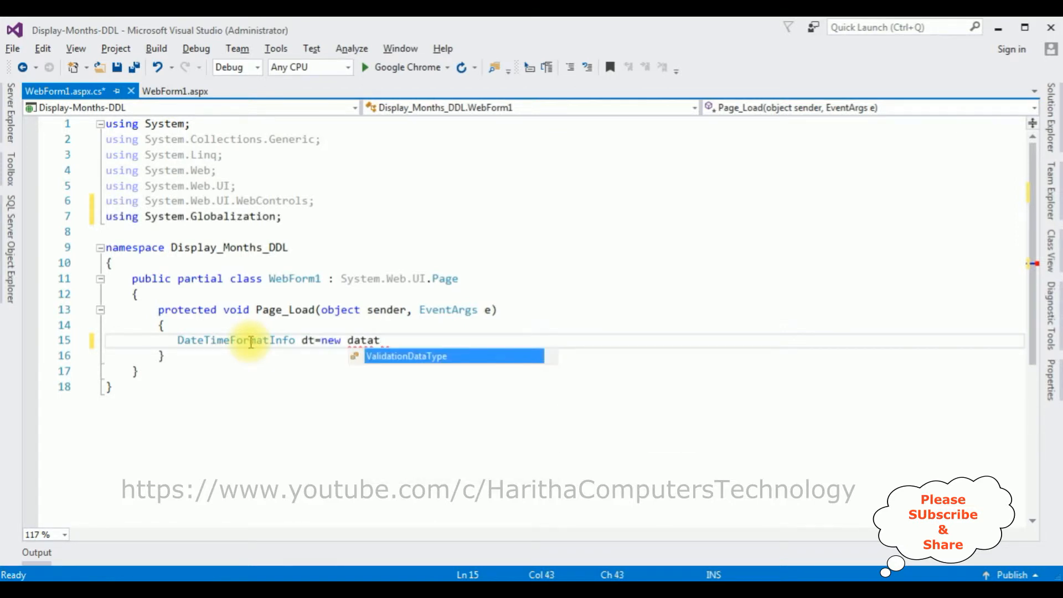
pyautogui.write('e')
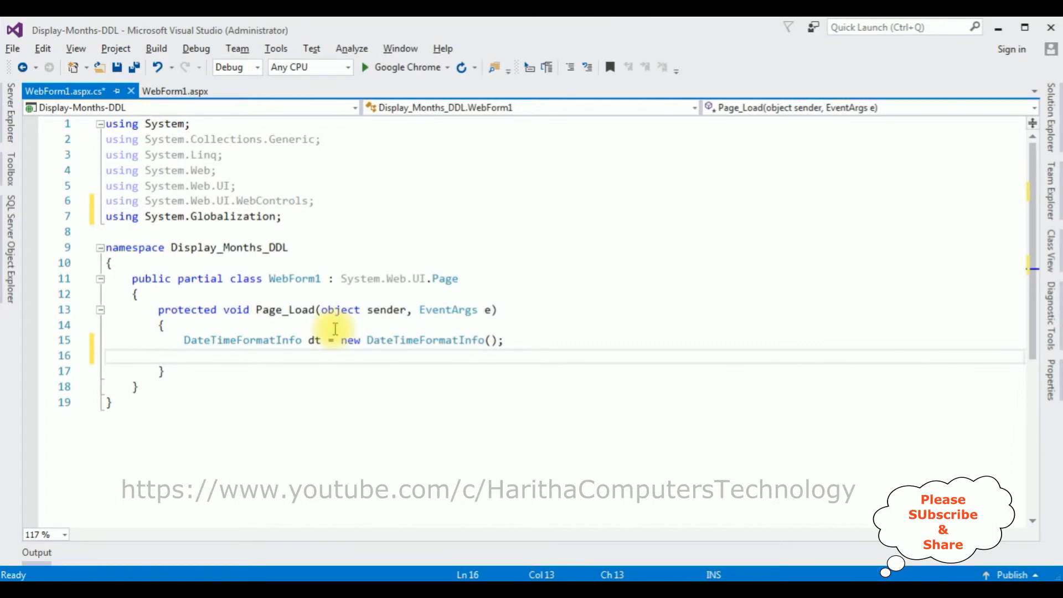
# Add an empty 'for(int i=1;i<13;i++) { }' loop and place the cursor in its body.
pyautogui.write('for(')
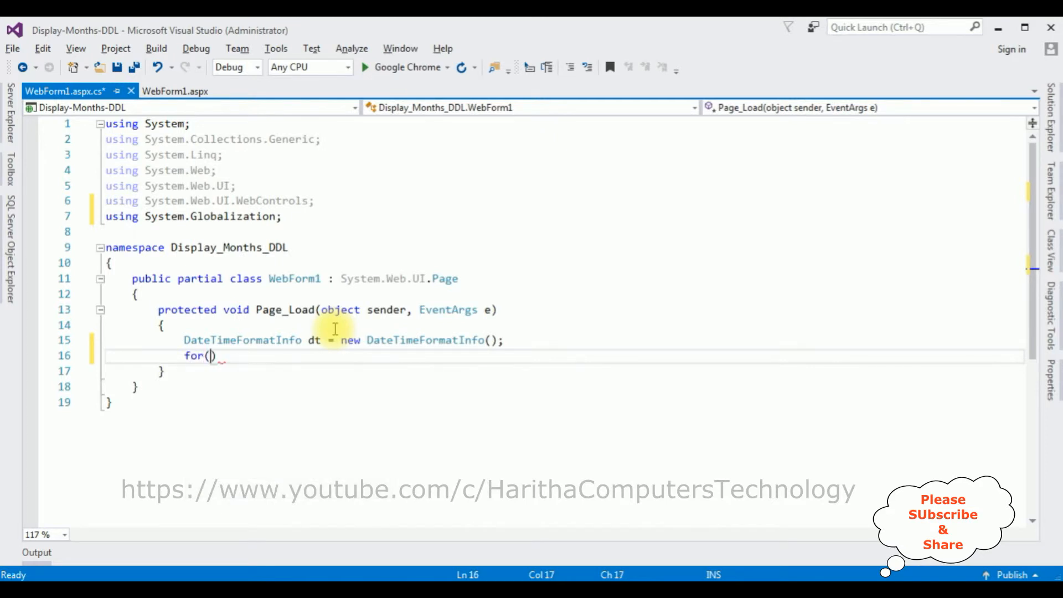
pyautogui.write('int i=')
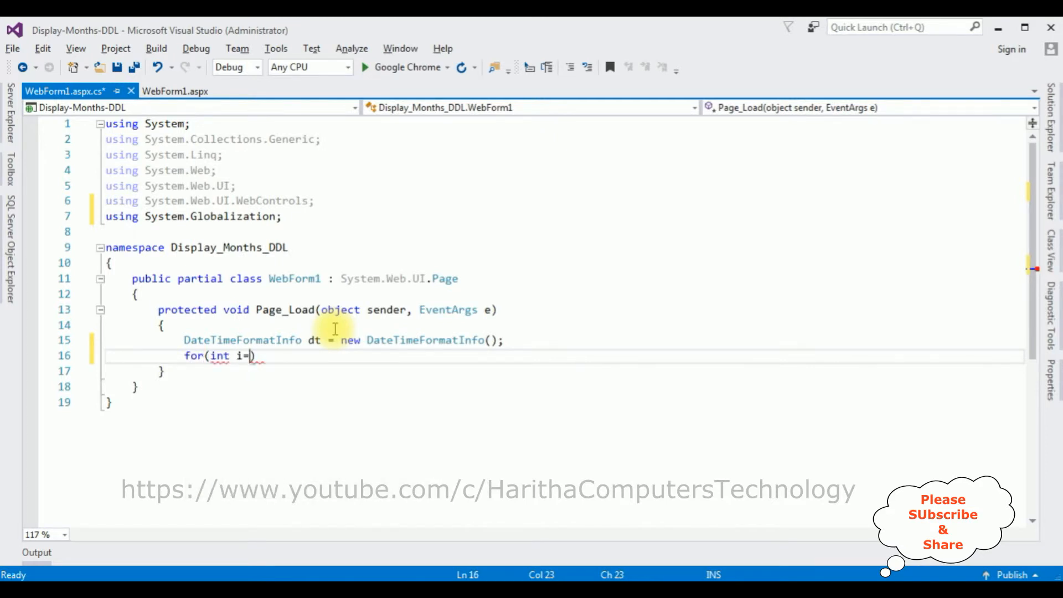
pyautogui.write('1;i')
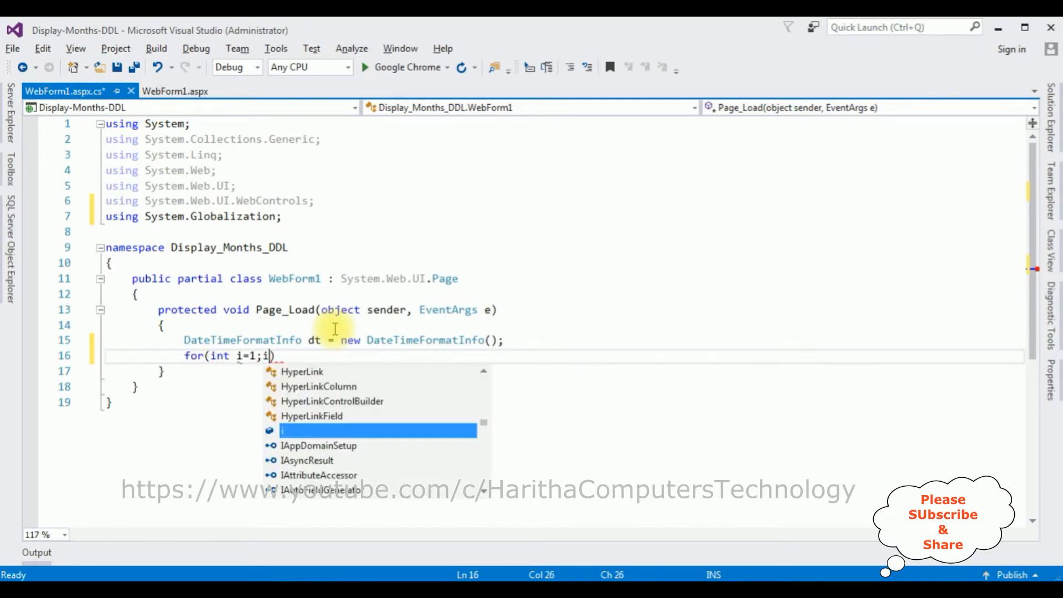
pyautogui.write('<13)')
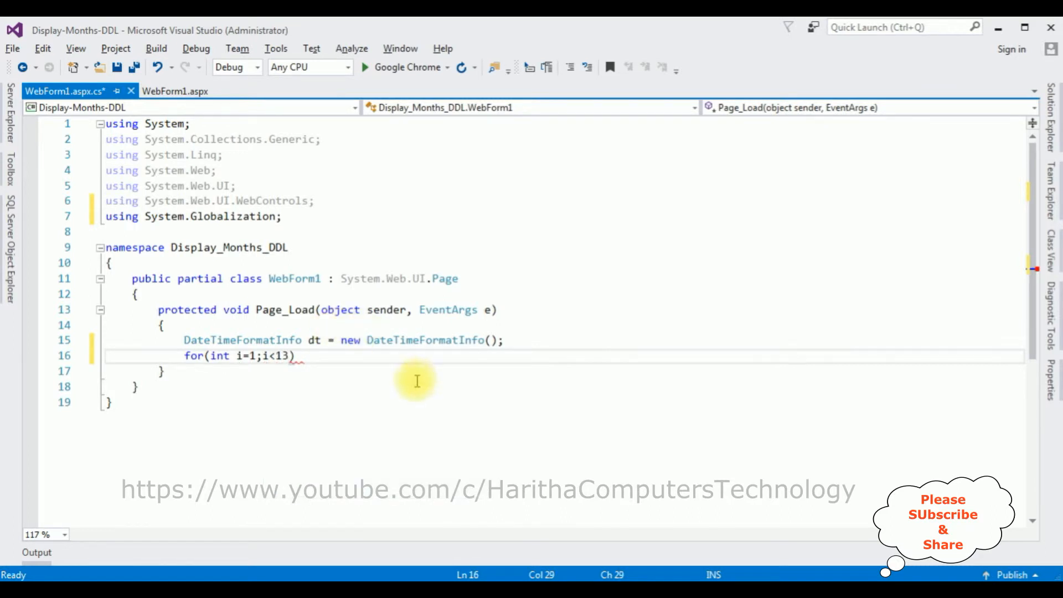
pyautogui.moveTo(361, 368)
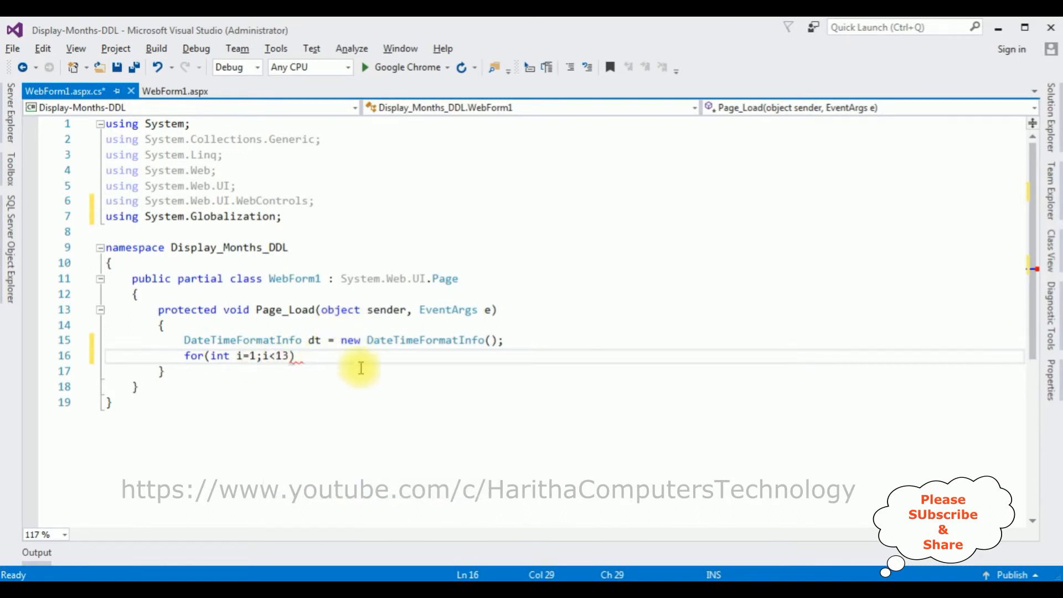
pyautogui.moveTo(431, 376)
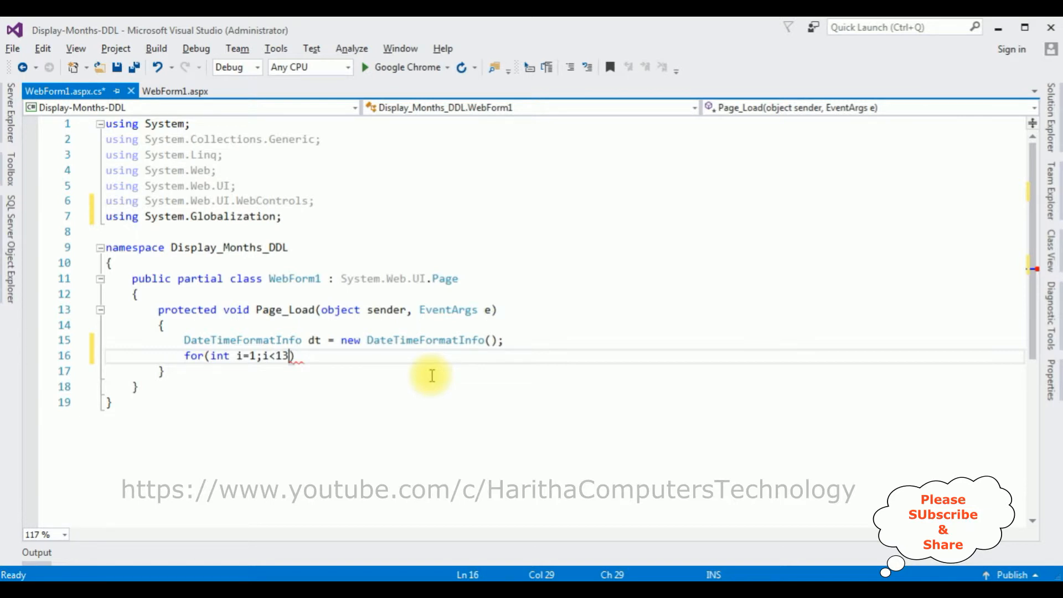
pyautogui.write(';i++)')
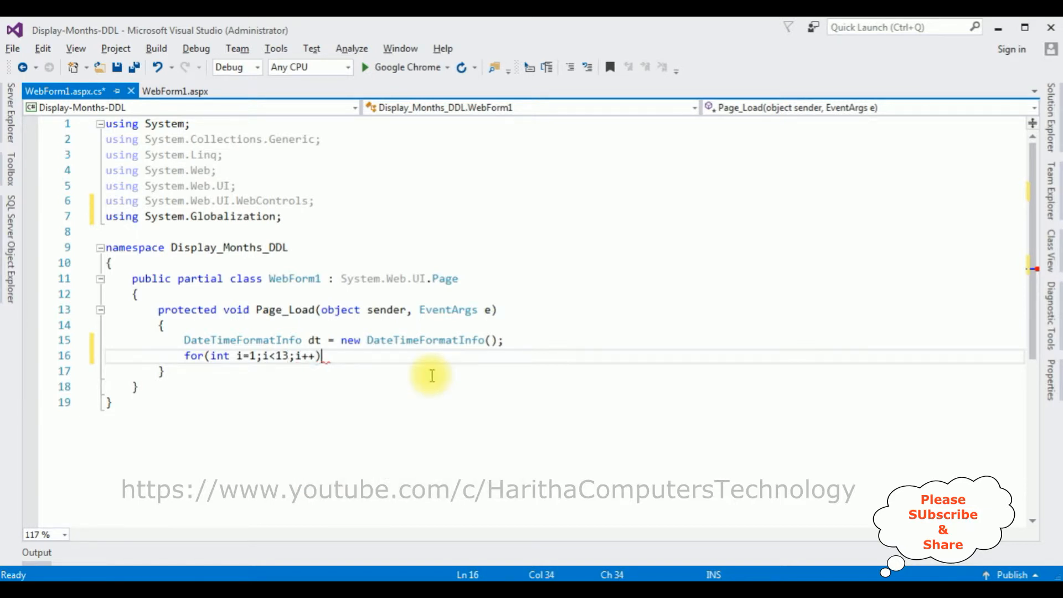
pyautogui.write('{')
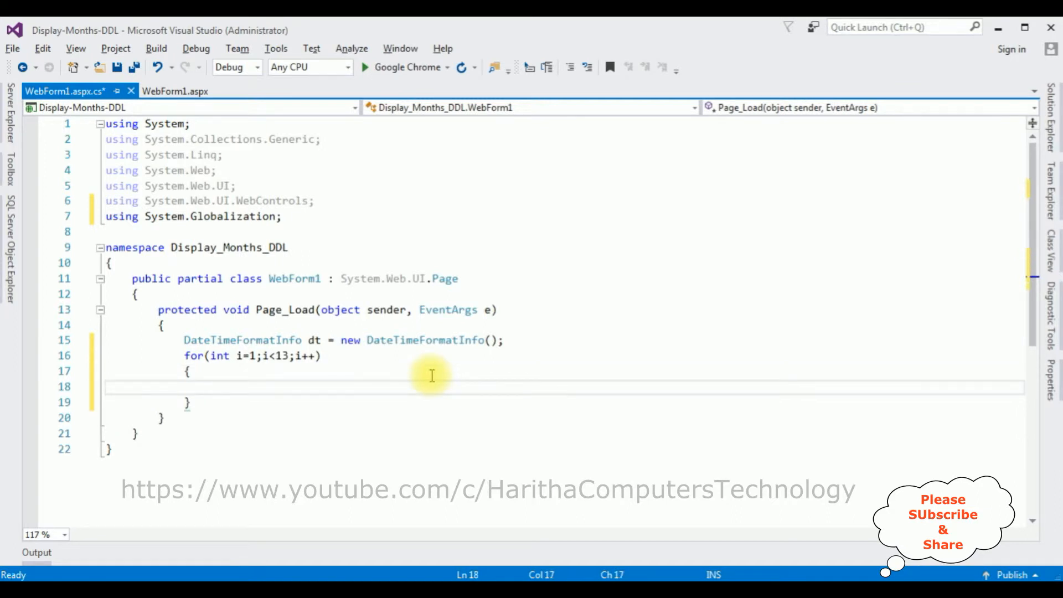
pyautogui.moveTo(247, 359)
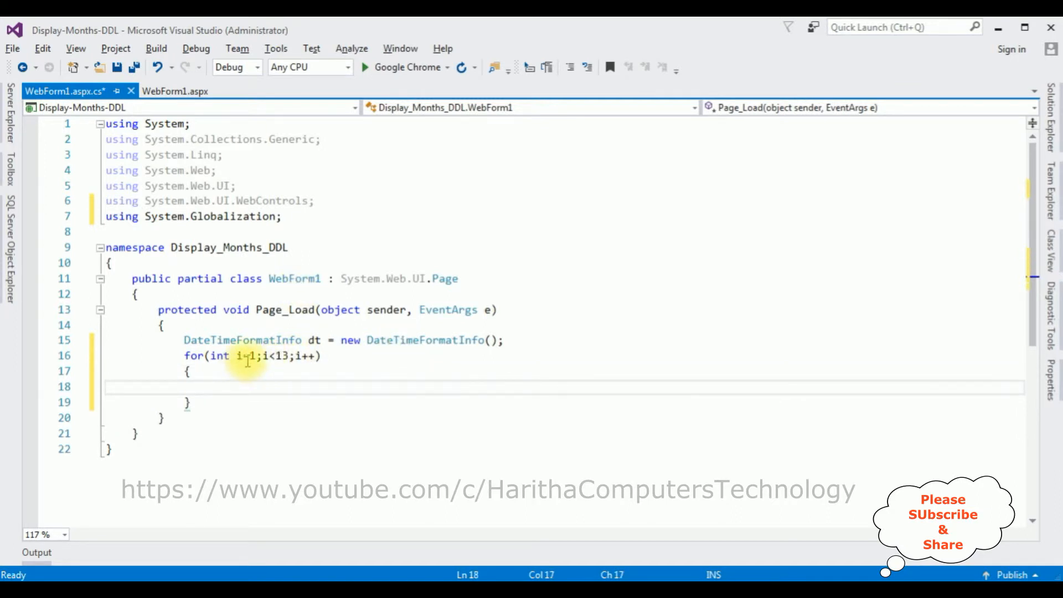
pyautogui.moveTo(265, 355)
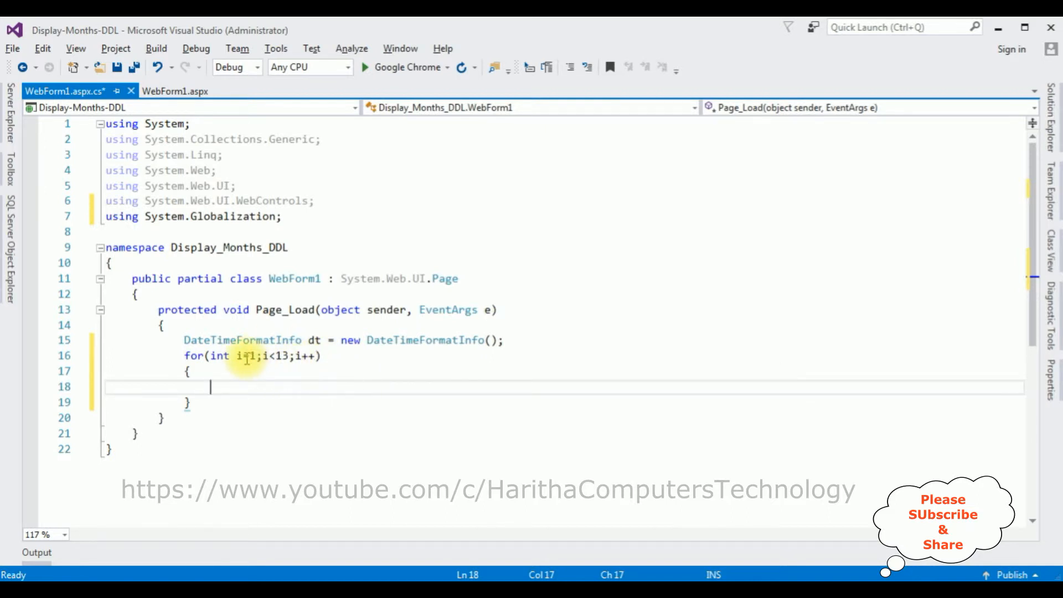
pyautogui.moveTo(243, 355)
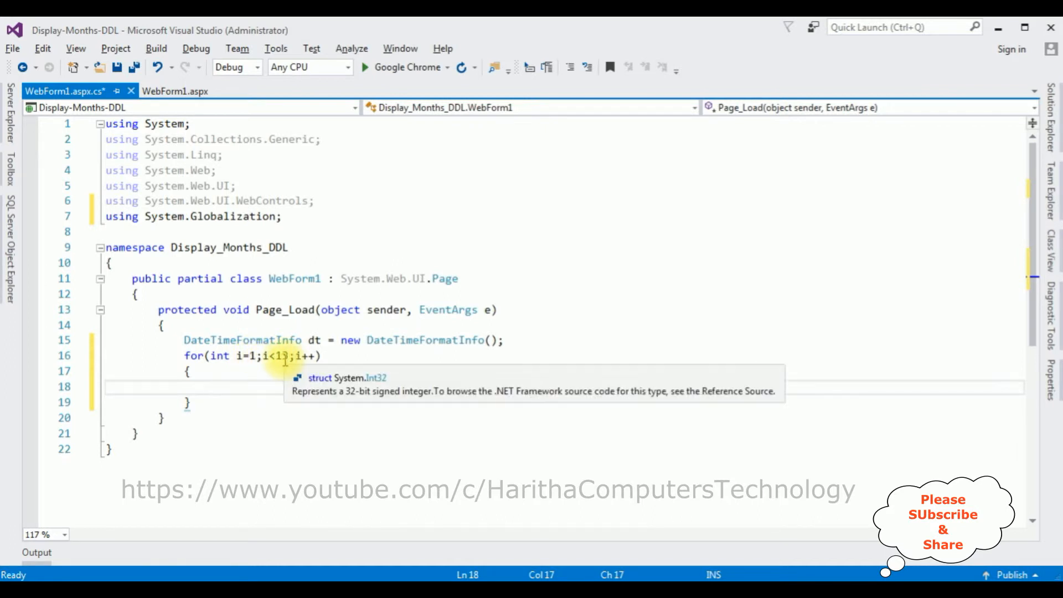
pyautogui.click(224, 387)
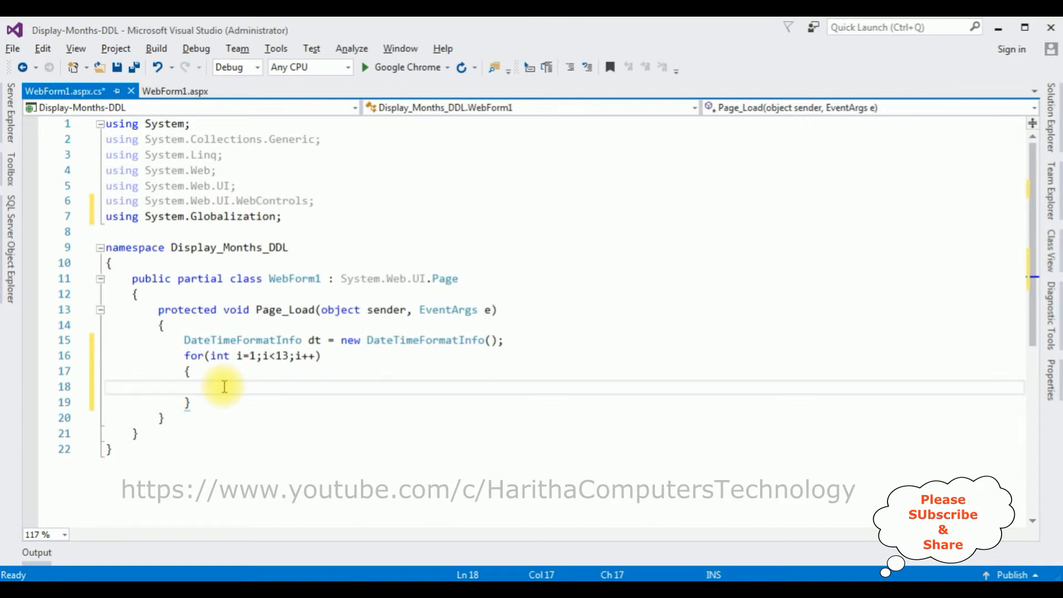
# Write DropDownList1.Items.Add(new ListItem(dt.GetMonthName(i).ToString())); inside the loop.
pyautogui.write('dro')
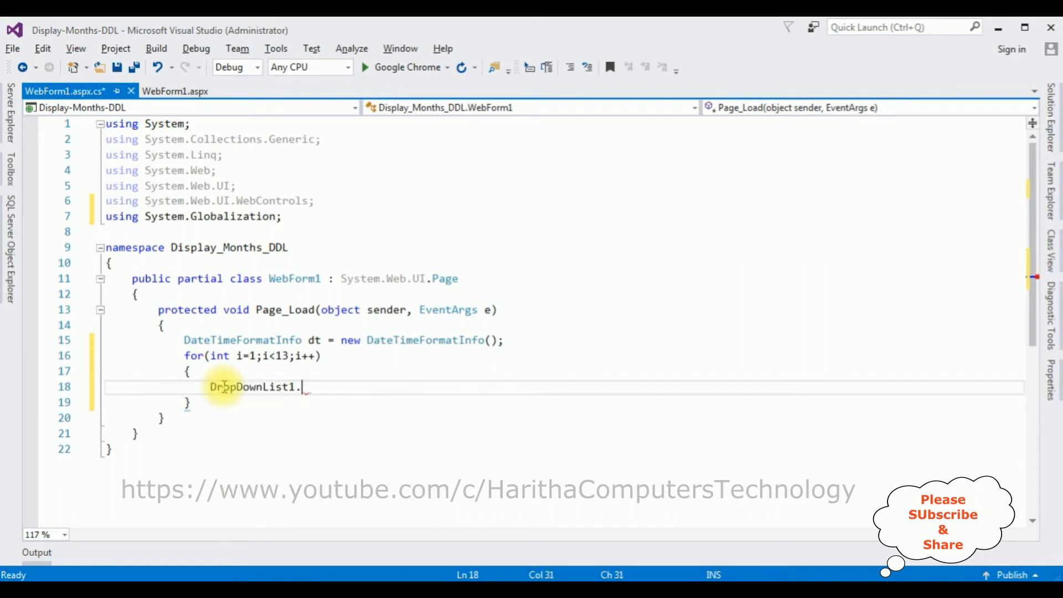
pyautogui.write('ite')
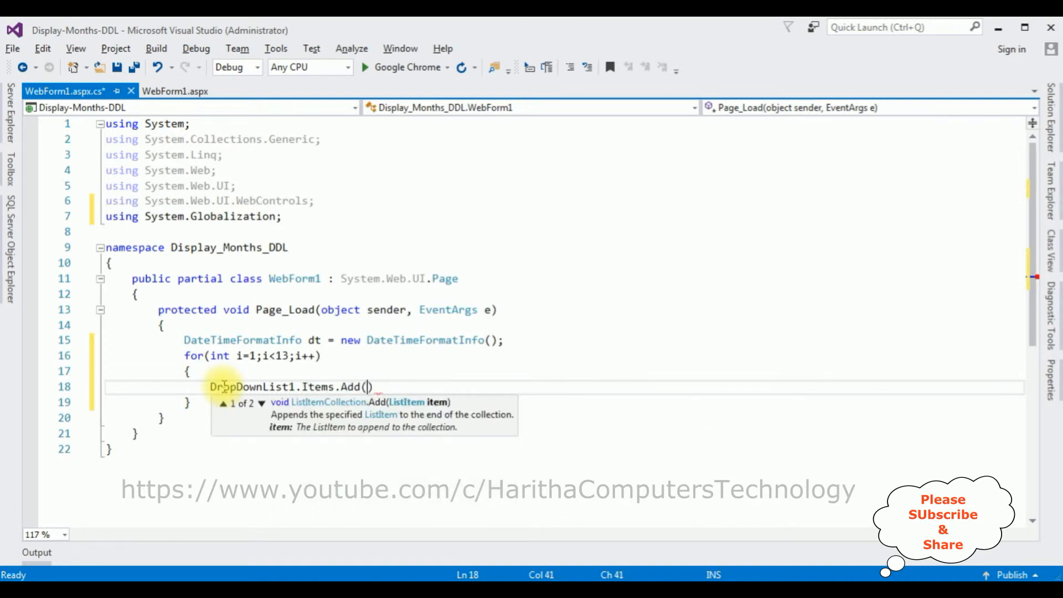
pyautogui.write('new List')
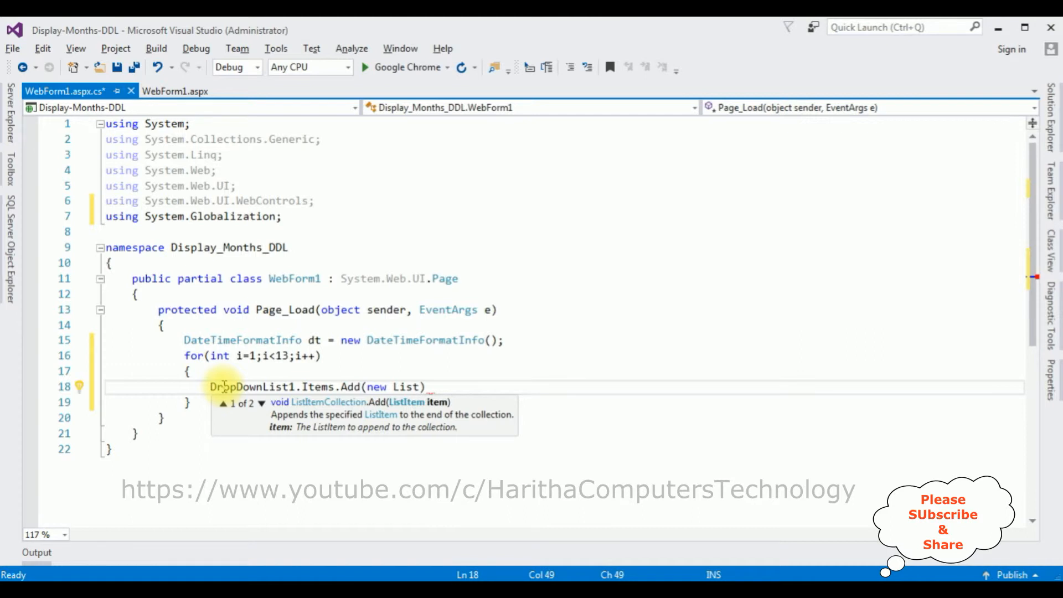
pyautogui.write('i')
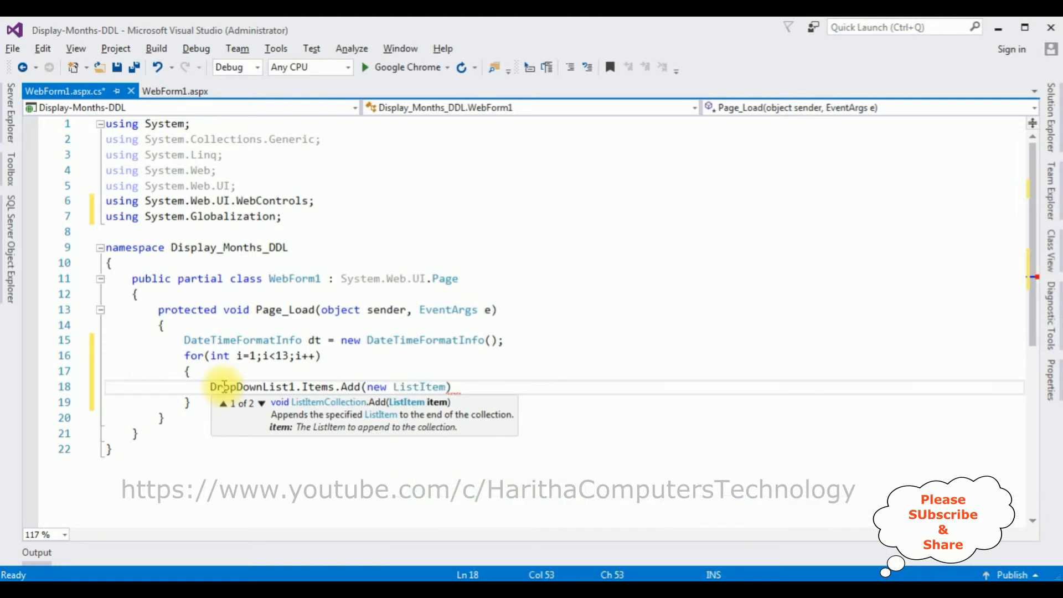
pyautogui.write('(dt.')
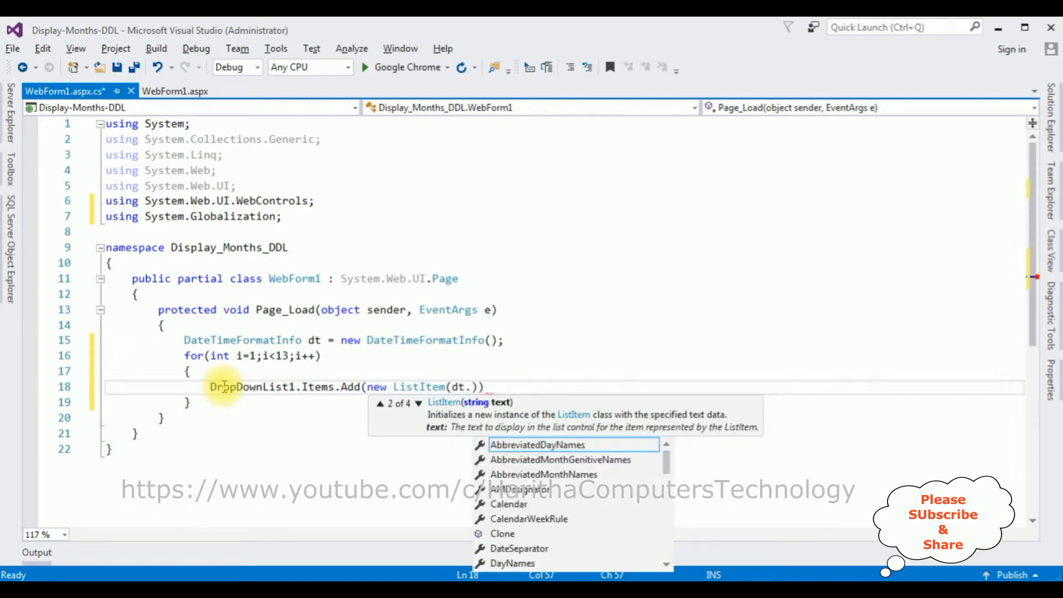
pyautogui.write('g')
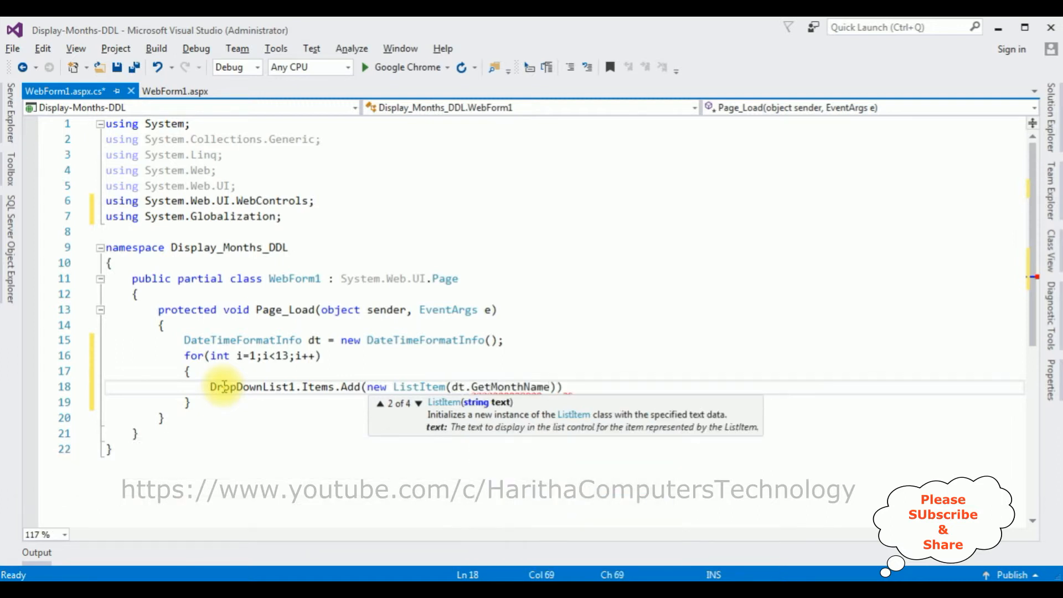
pyautogui.write('(')
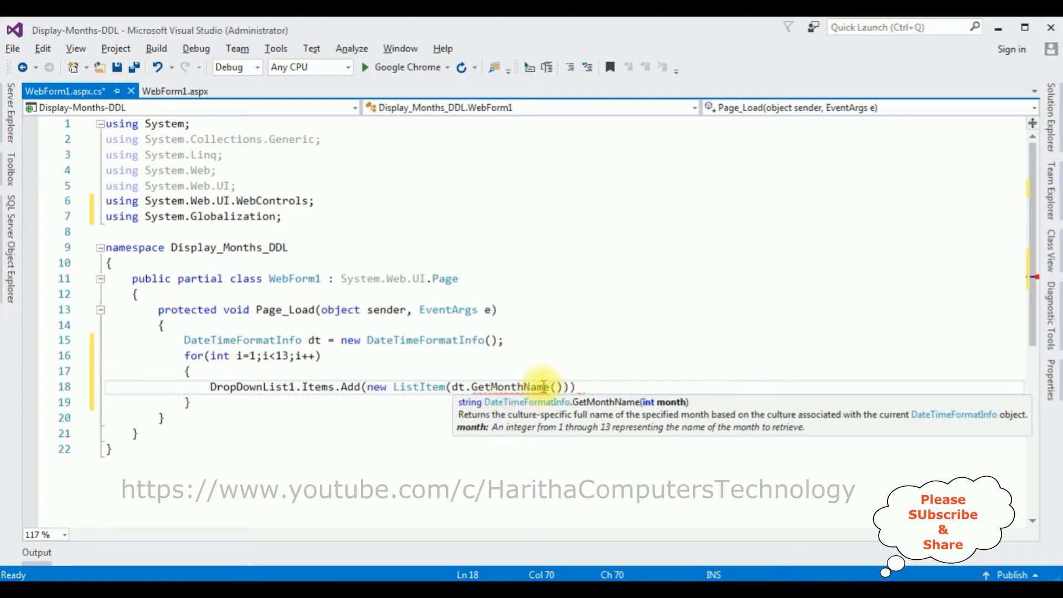
pyautogui.write('i')
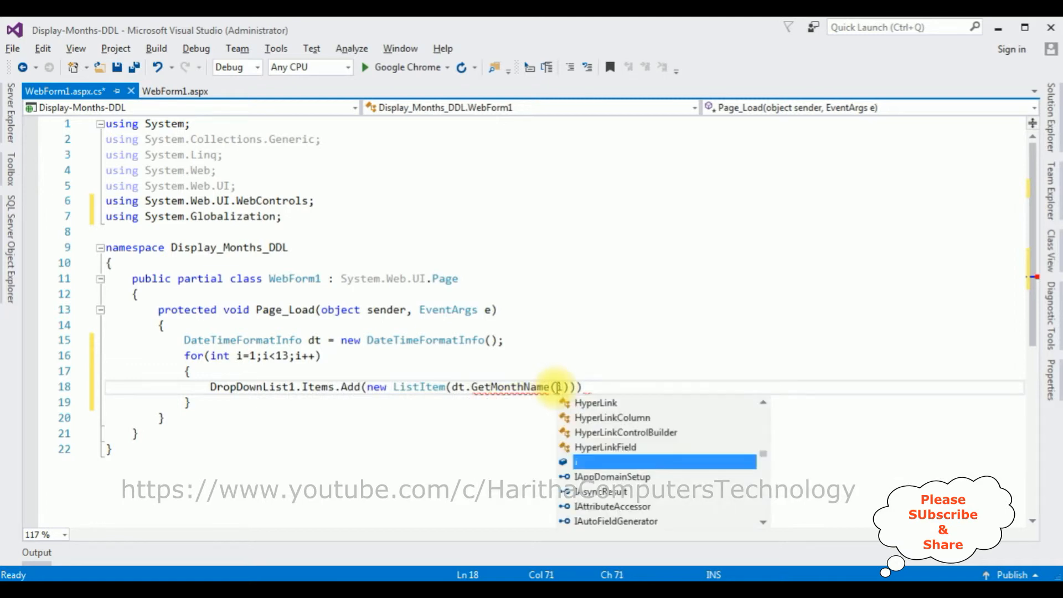
pyautogui.write('.tos')
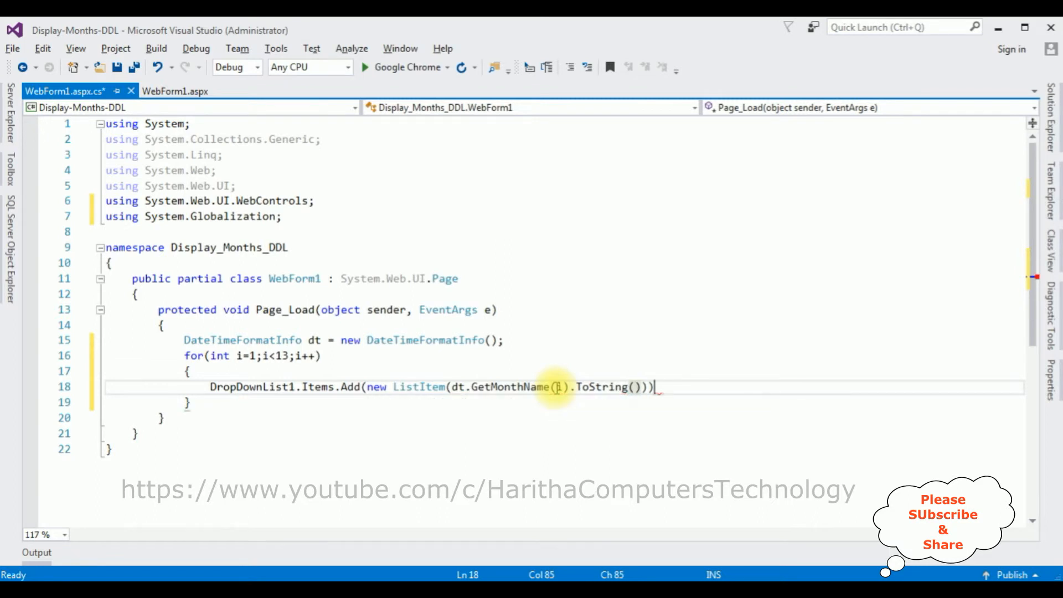
pyautogui.write(';')
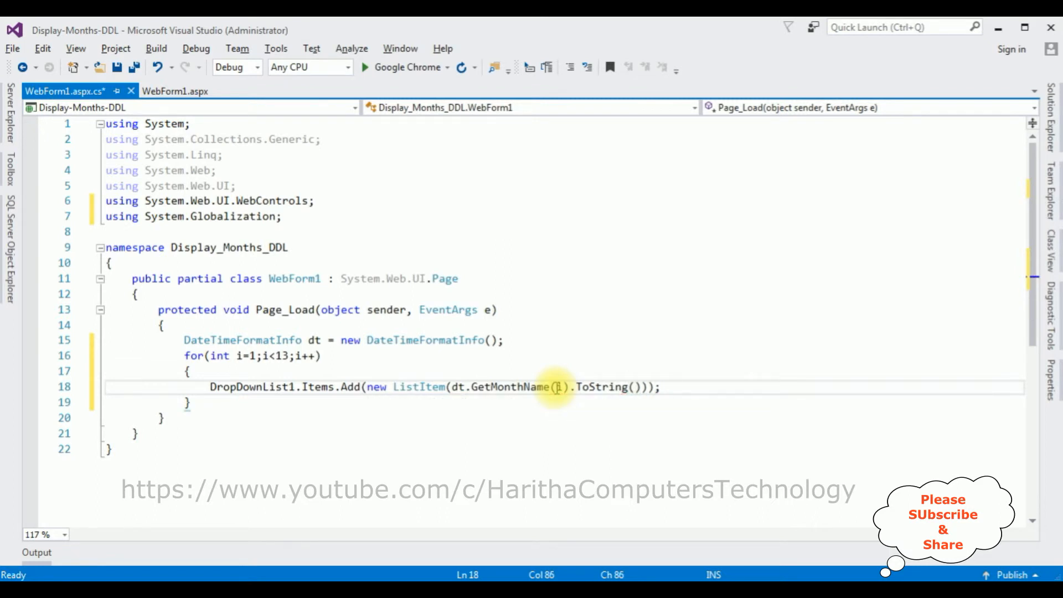
pyautogui.click(658, 387)
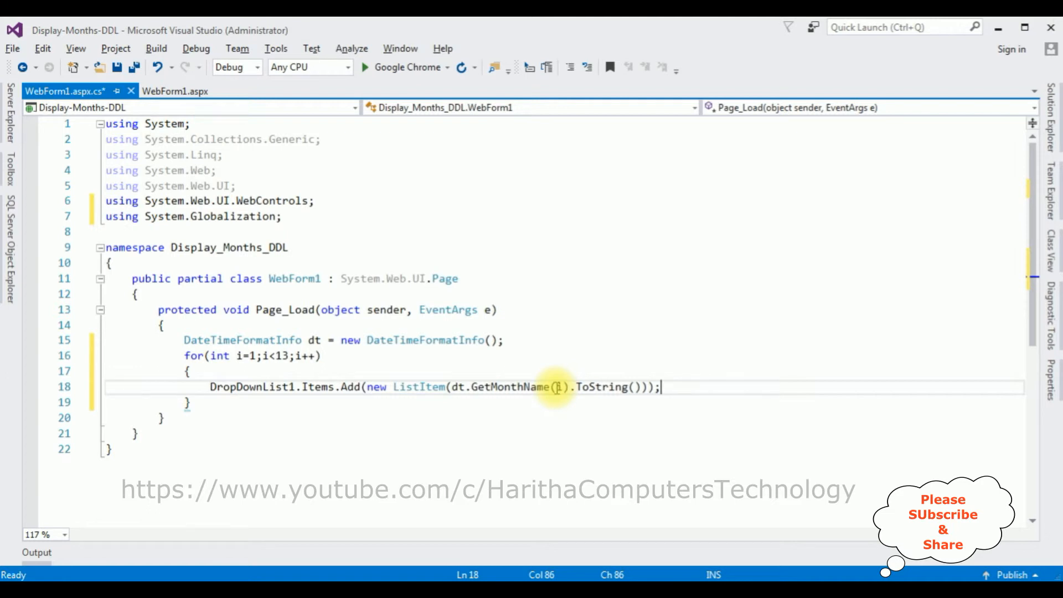
pyautogui.moveTo(271, 340)
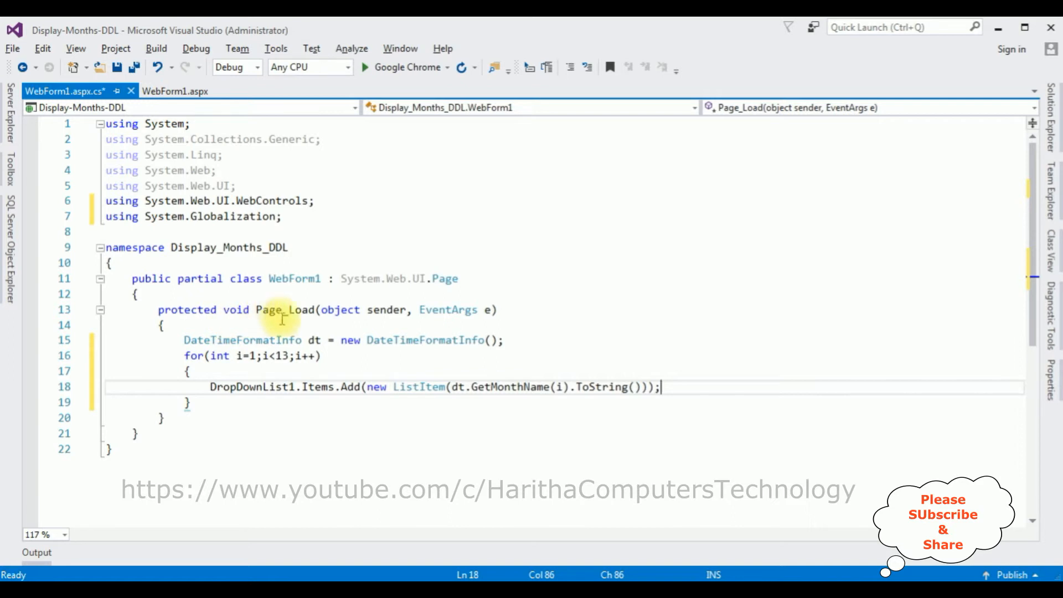
pyautogui.moveTo(240, 397)
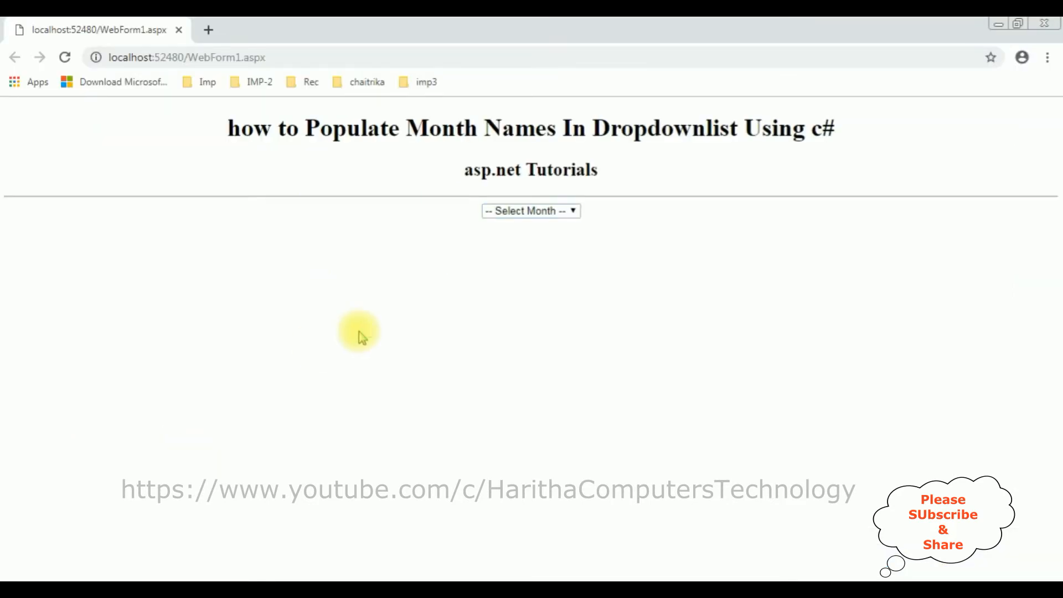
pyautogui.moveTo(765, 246)
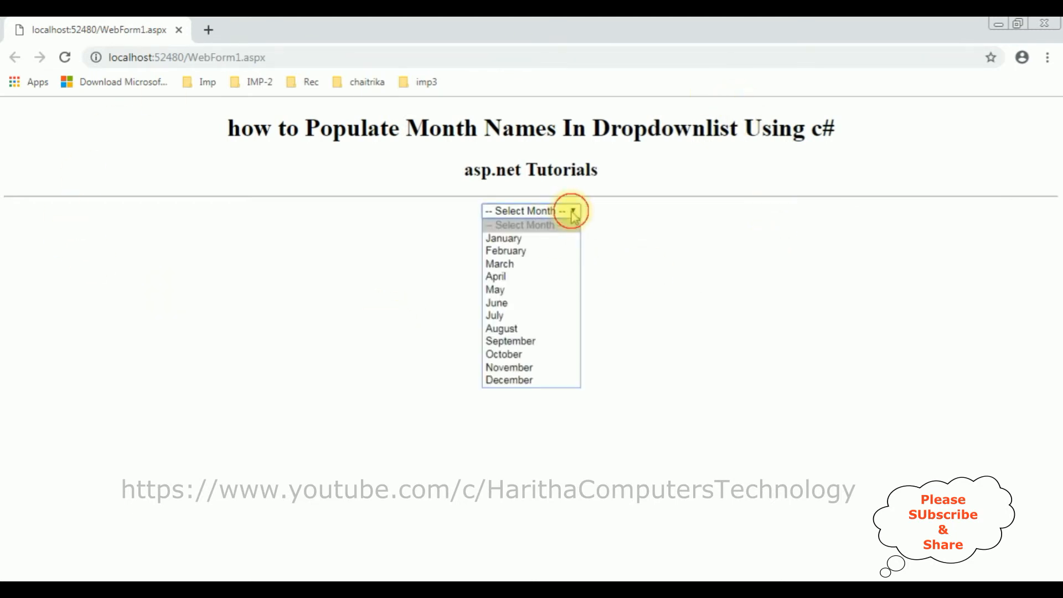
pyautogui.moveTo(503, 238)
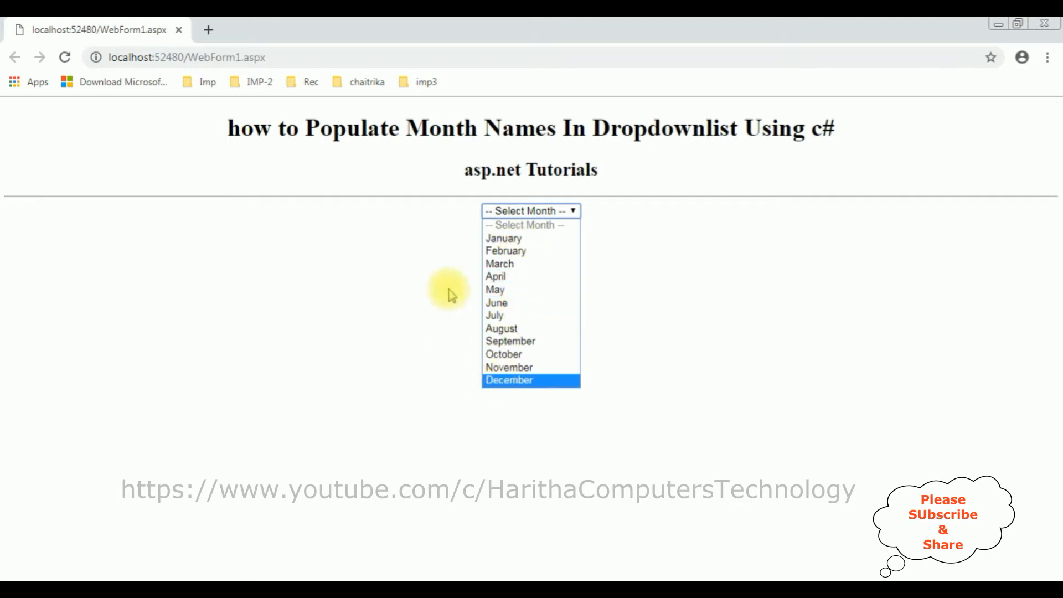
pyautogui.moveTo(575, 389)
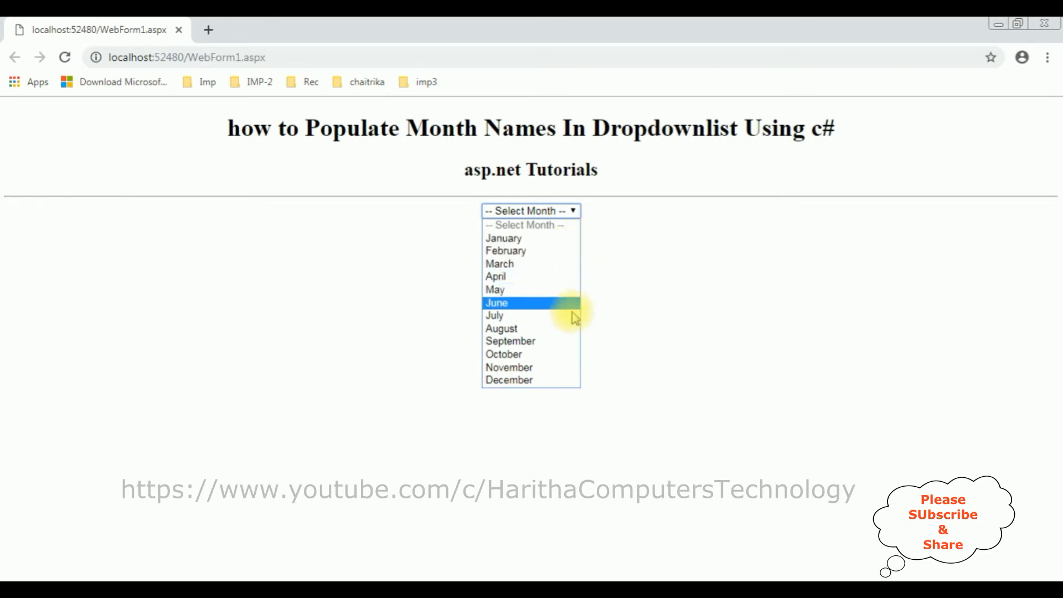
pyautogui.moveTo(504, 238)
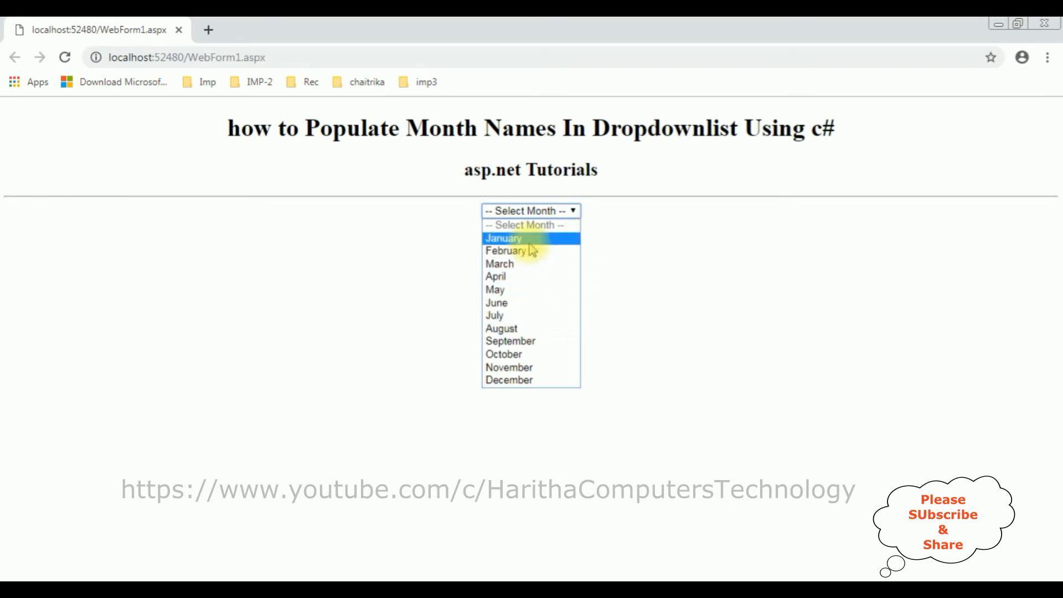
pyautogui.moveTo(522, 214)
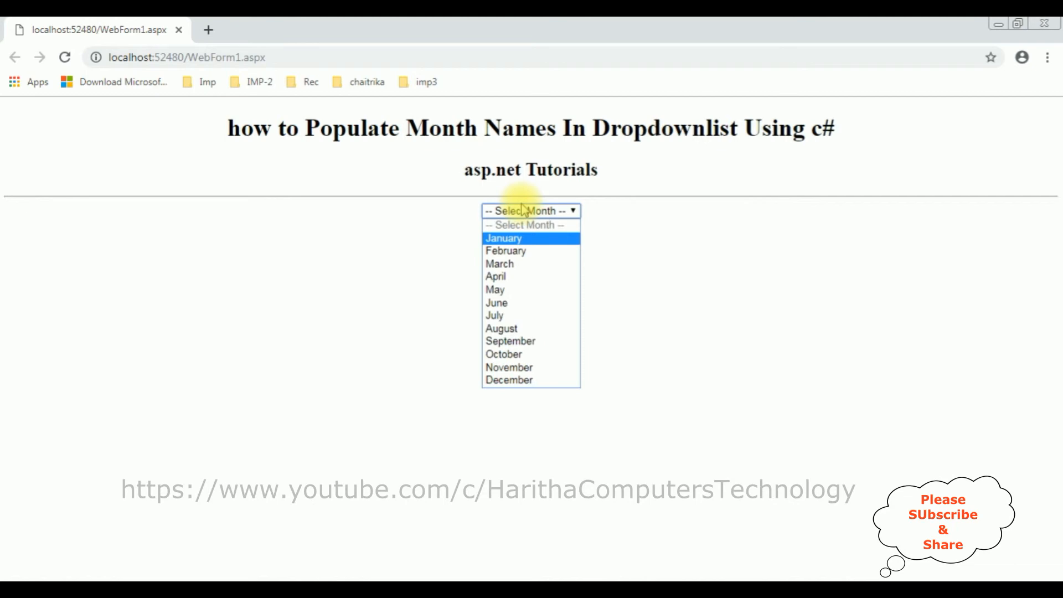
pyautogui.moveTo(297, 424)
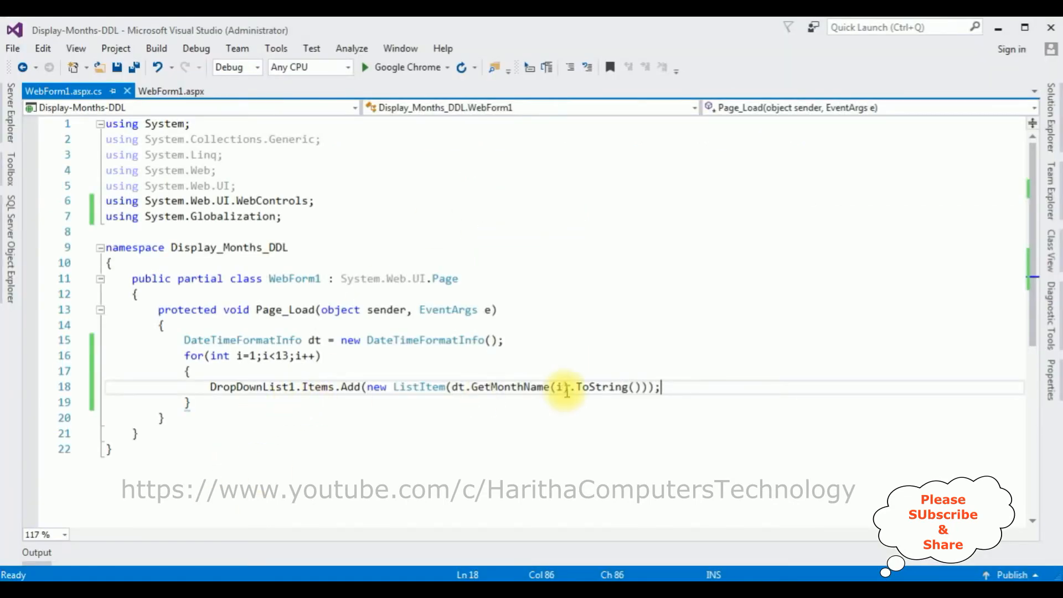
pyautogui.moveTo(667, 388)
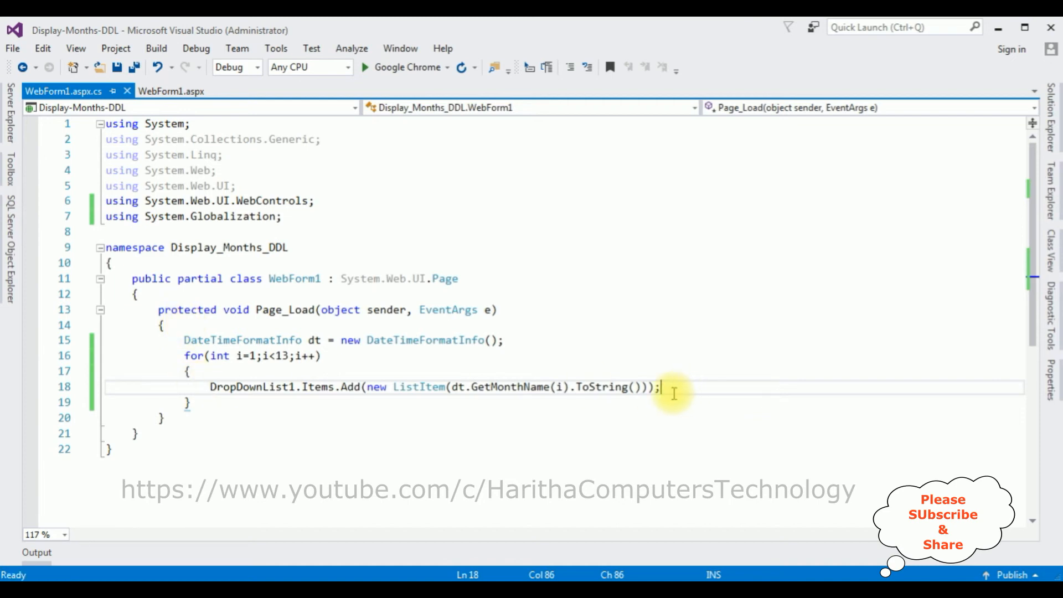
# Add 'DropDownList1.Text = DateTime.Now.ToString("MMMM");' after the loop to preselect the current month.
pyautogui.write('drop')
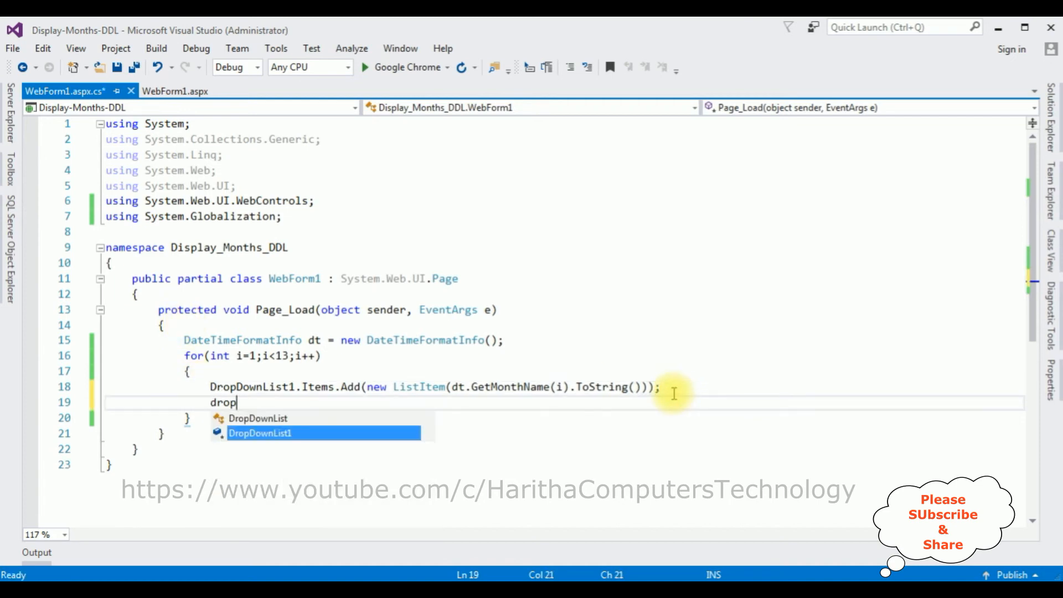
pyautogui.write('DownList1.tex')
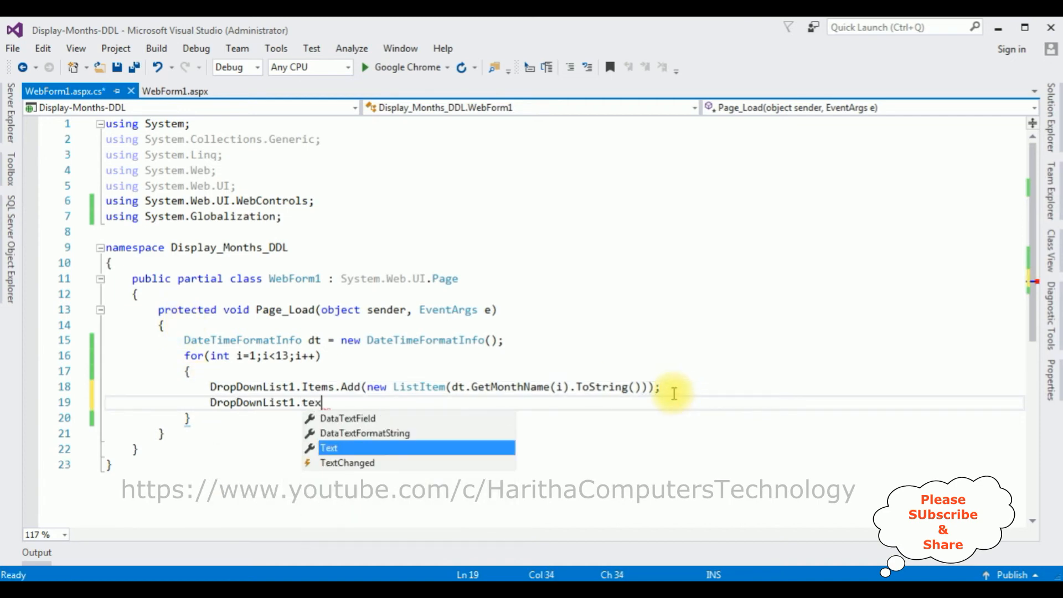
pyautogui.write('t=dat')
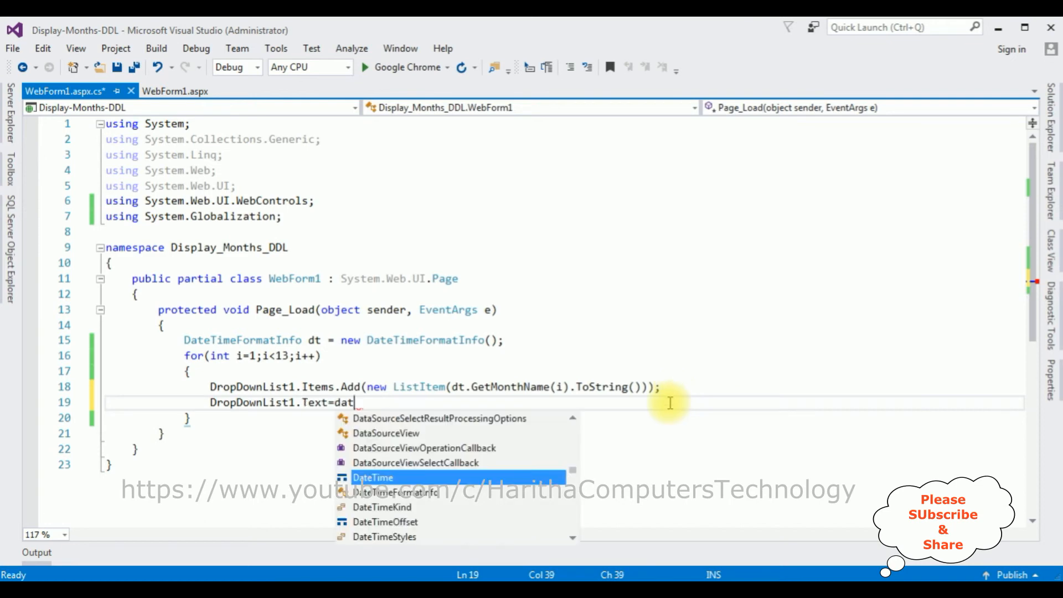
pyautogui.write('DateTime.no')
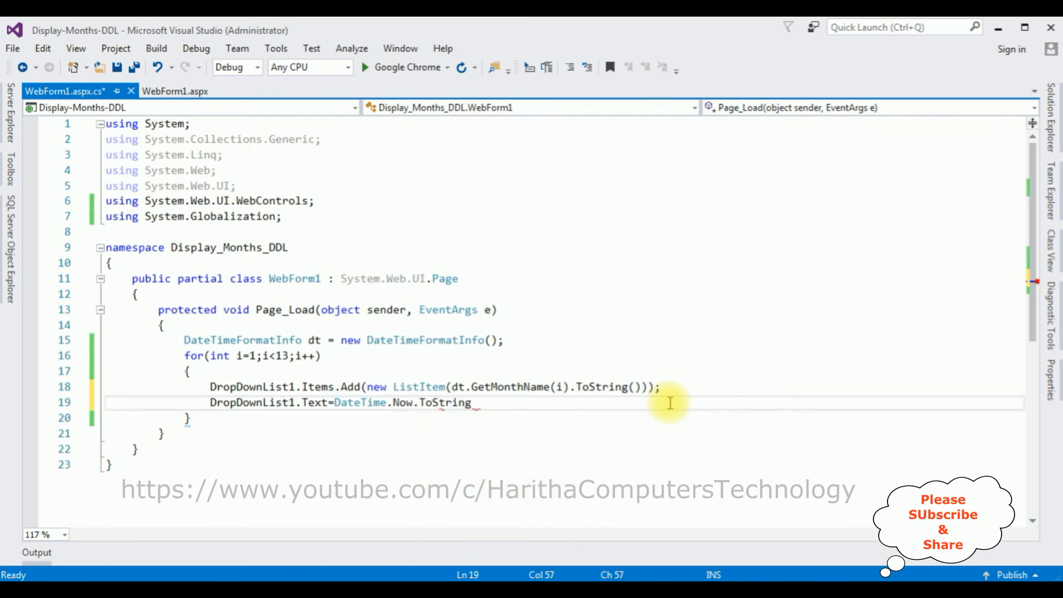
pyautogui.write('(')
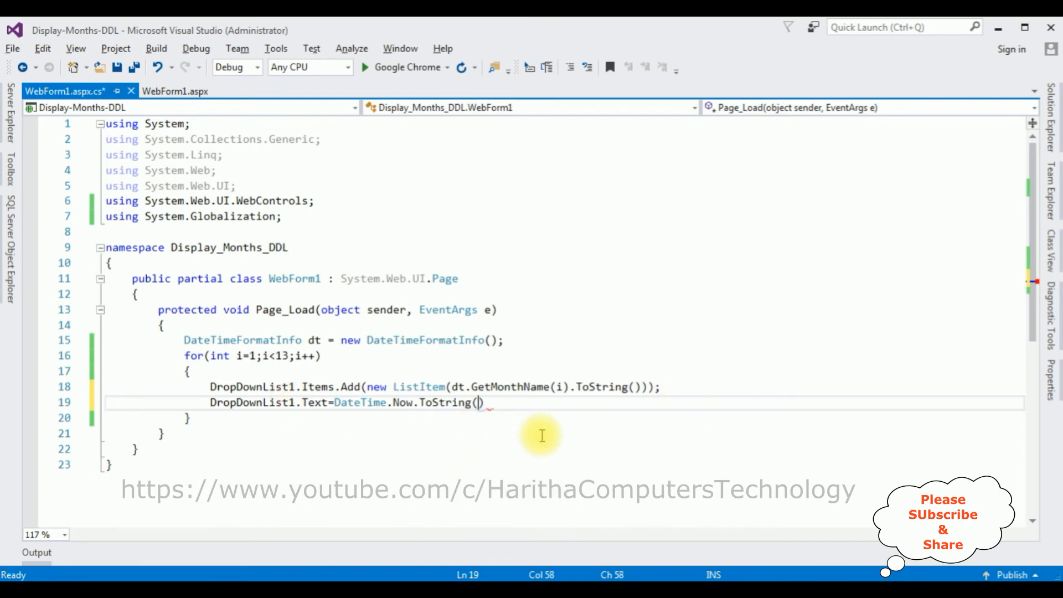
pyautogui.write('"')
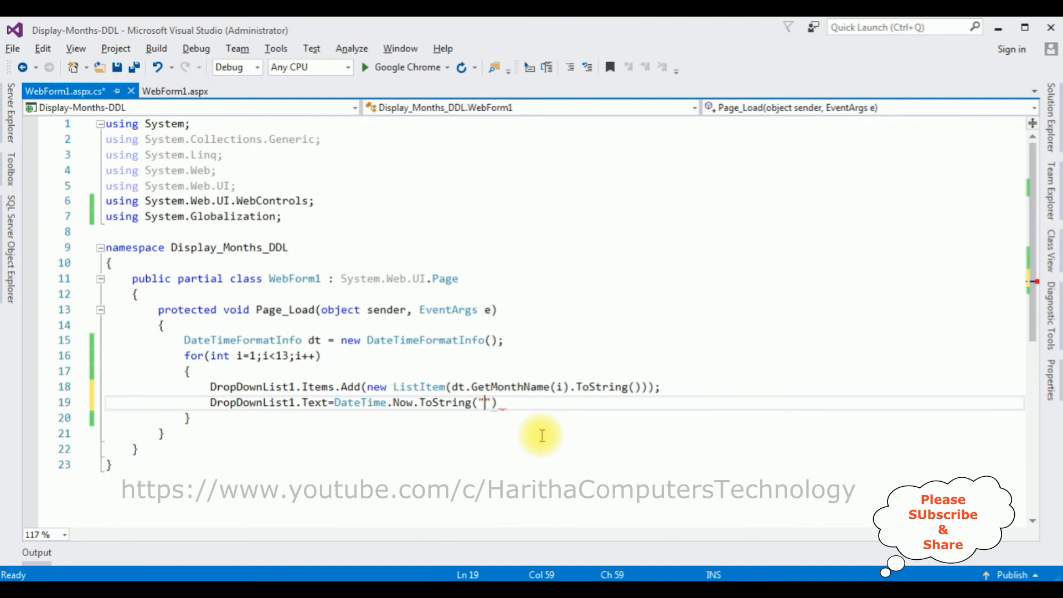
pyautogui.write('MMMM')
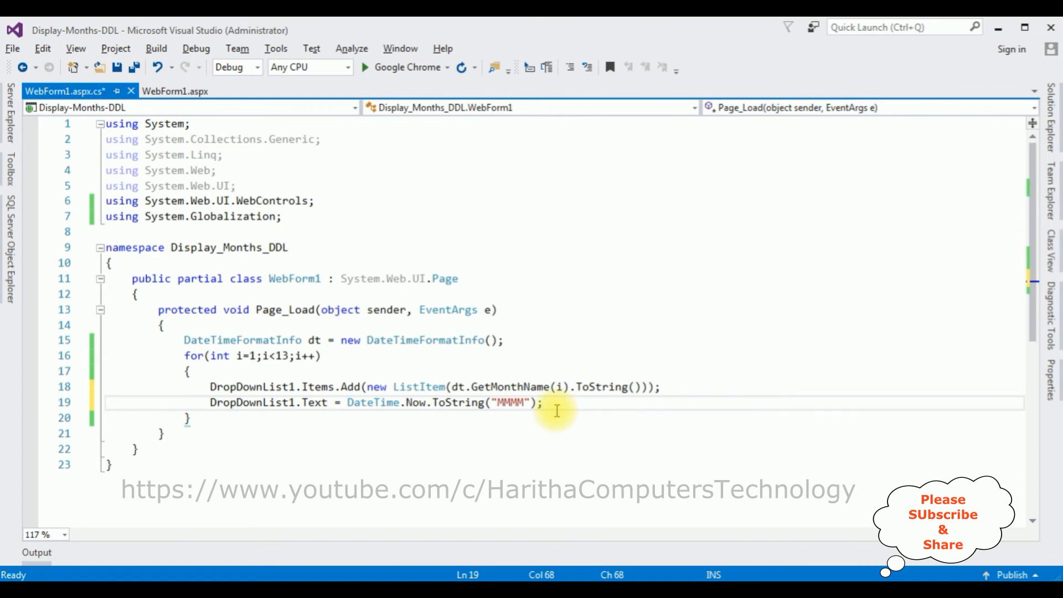
pyautogui.moveTo(454, 402)
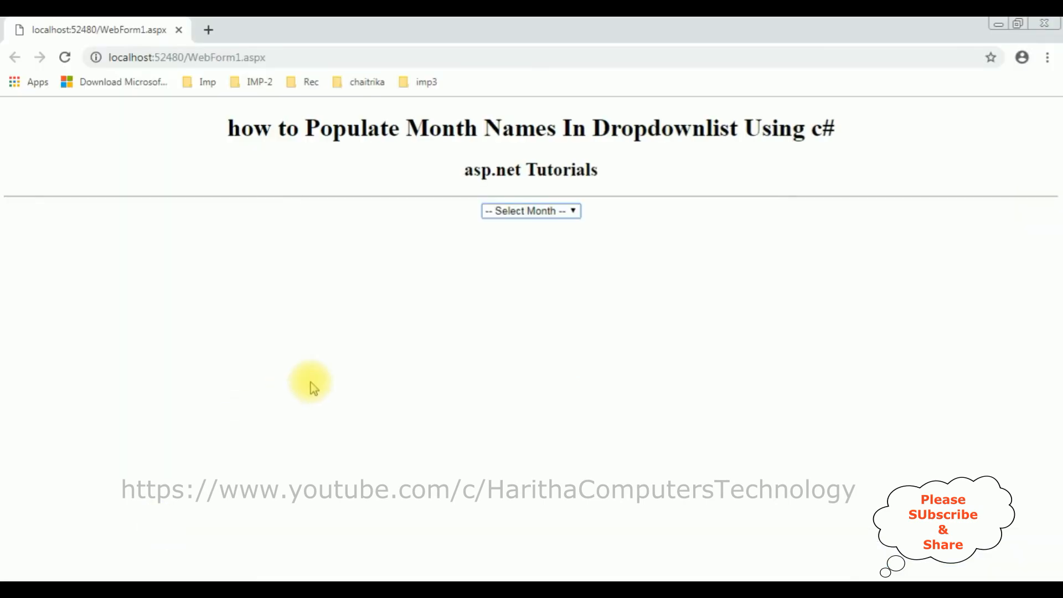
# Reload the page in Chrome and confirm the dropdown preselects April from the full month list.
pyautogui.click(530, 210)
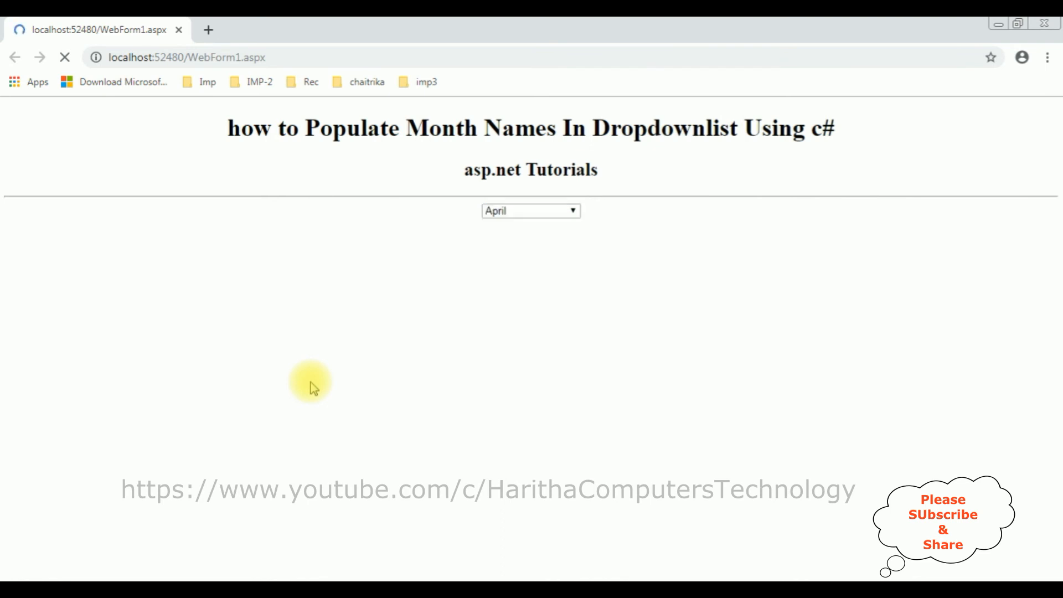
pyautogui.moveTo(553, 328)
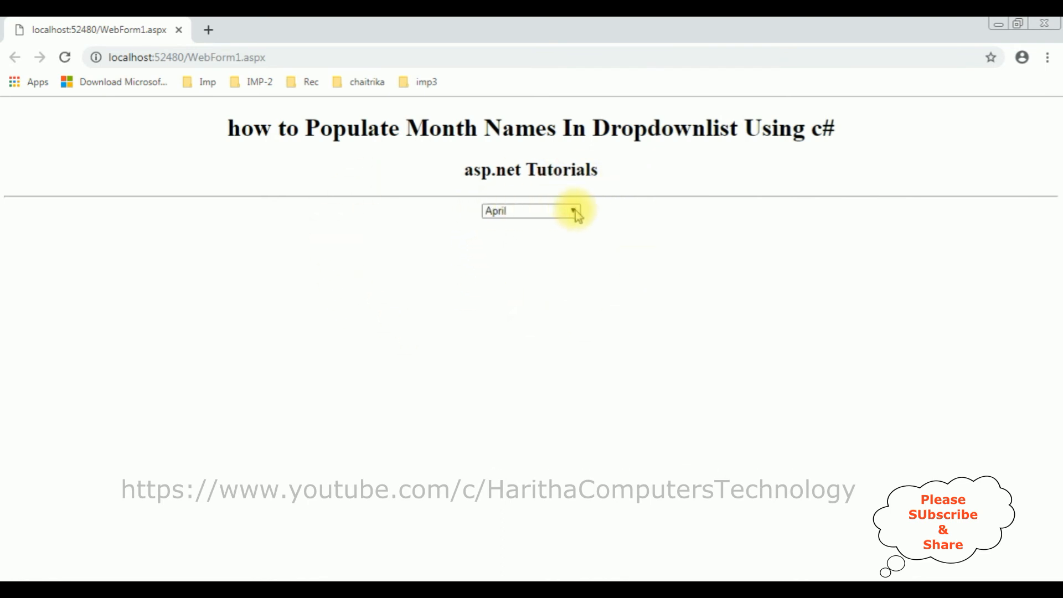
pyautogui.click(572, 210)
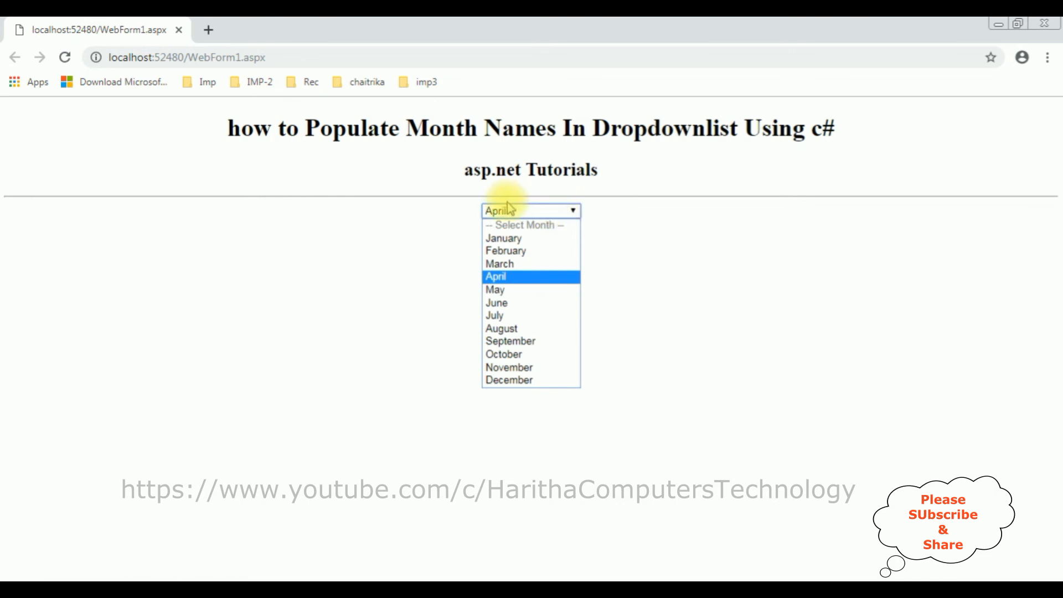
pyautogui.moveTo(546, 220)
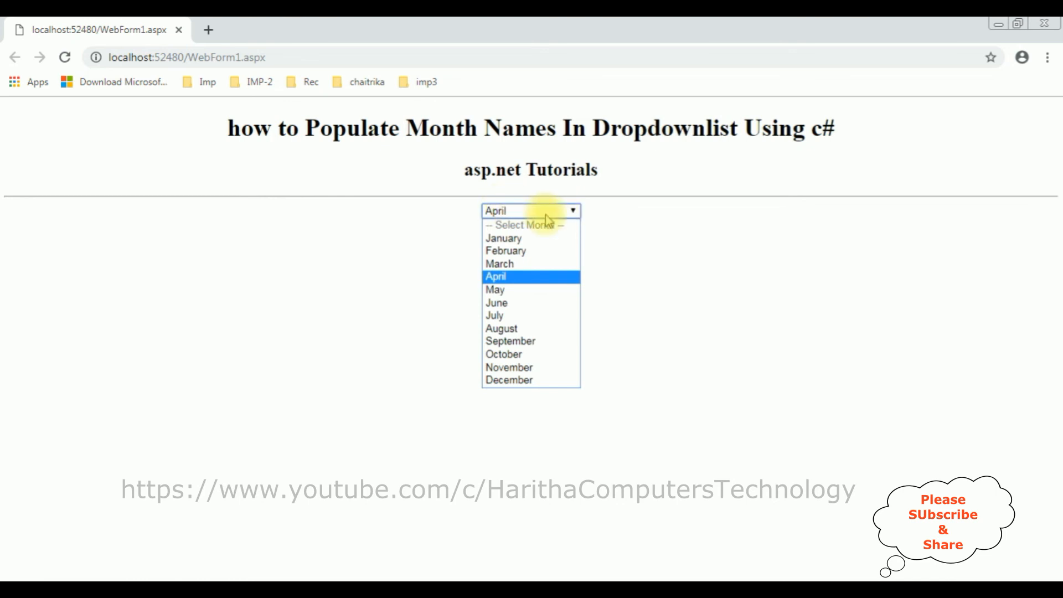
pyautogui.click(496, 275)
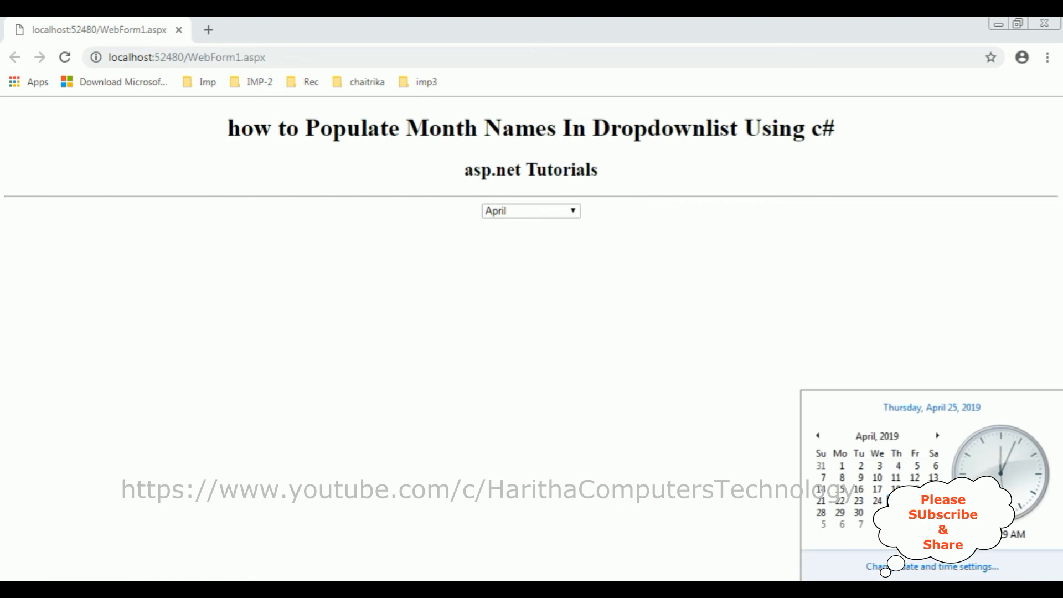
pyautogui.moveTo(591, 234)
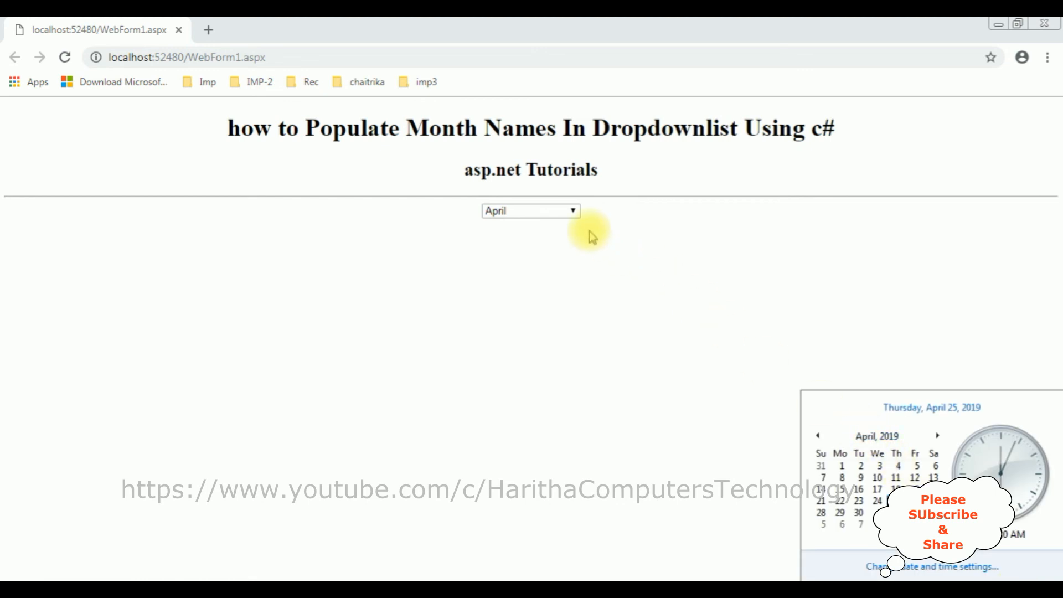